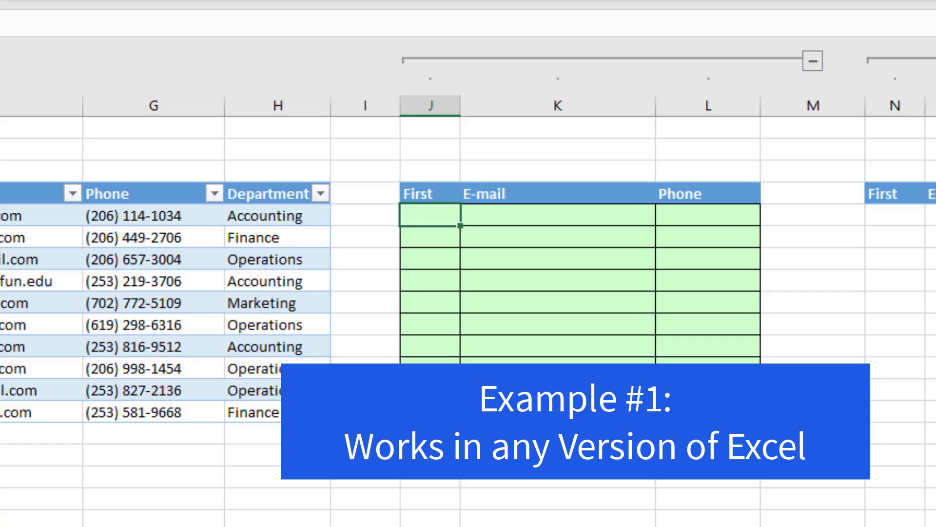
Begin =INDEX(Employee,ROWS(J$5:J5) in J5 so the row counter grows when copied down
text(=INDEX()
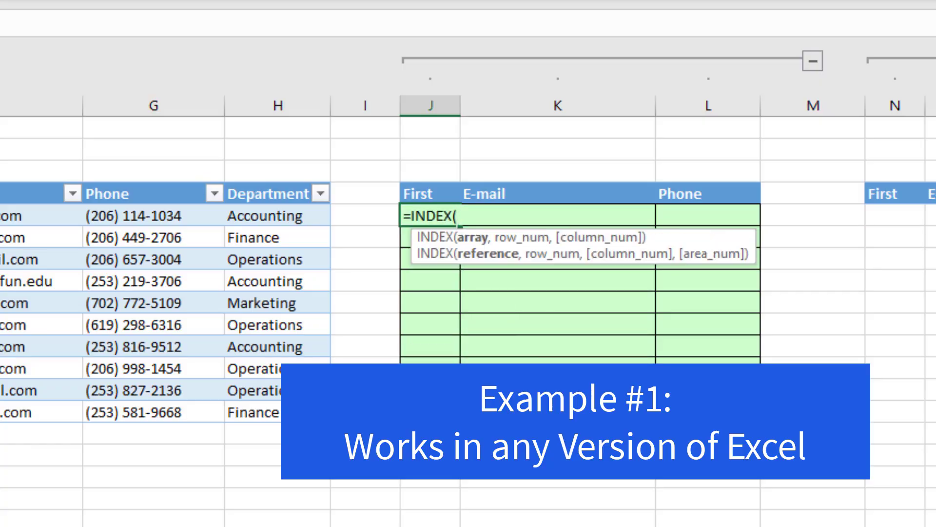
mouse_move(471, 238)
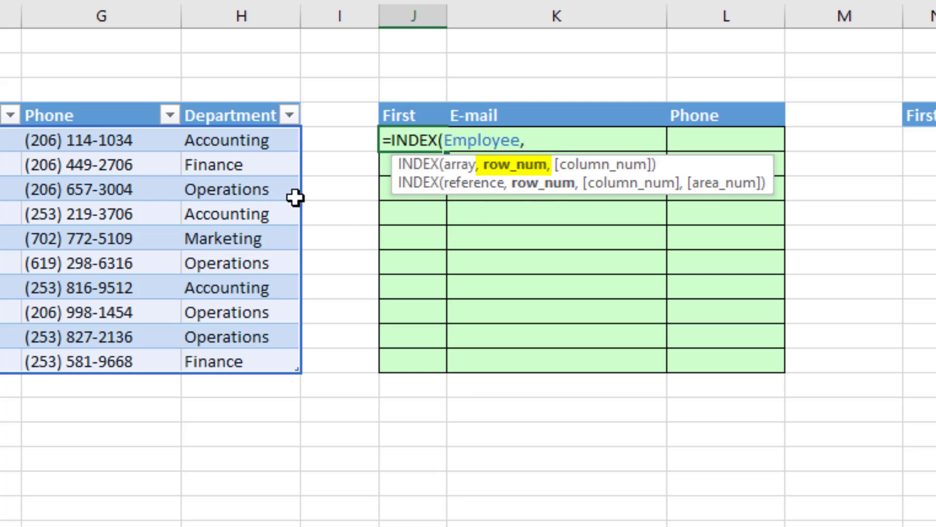
mouse_move(371, 375)
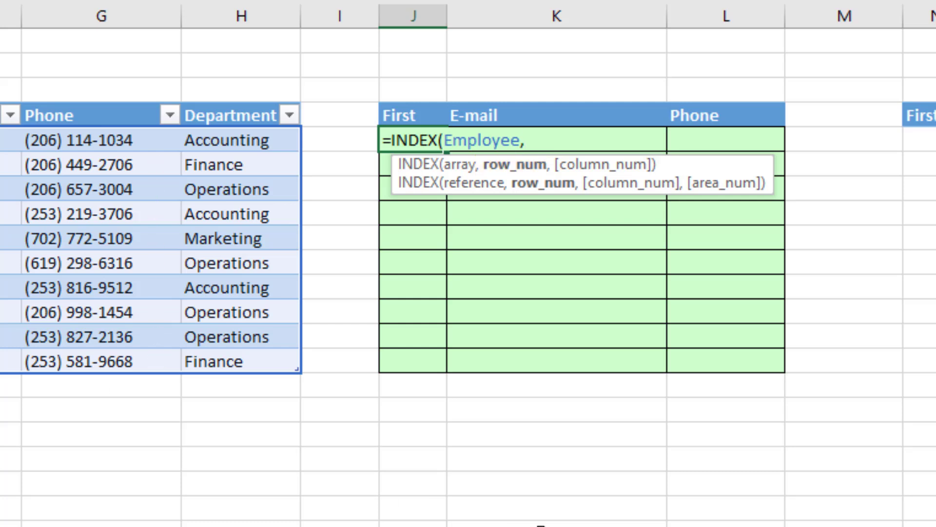
text(ROWS()
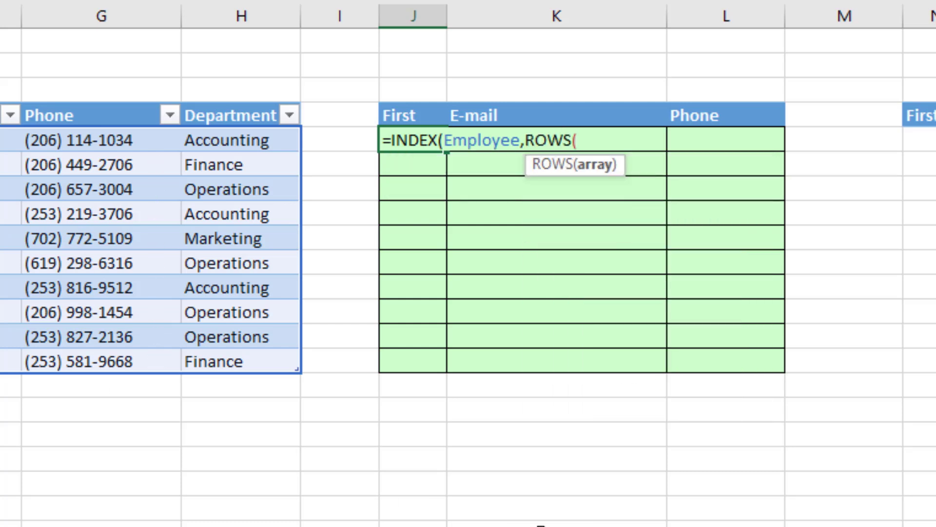
click(407, 17)
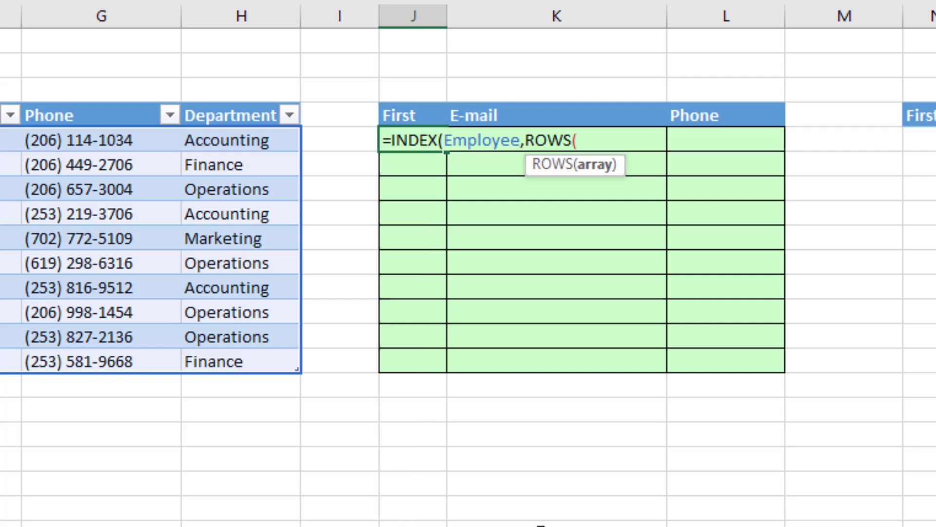
text(J)
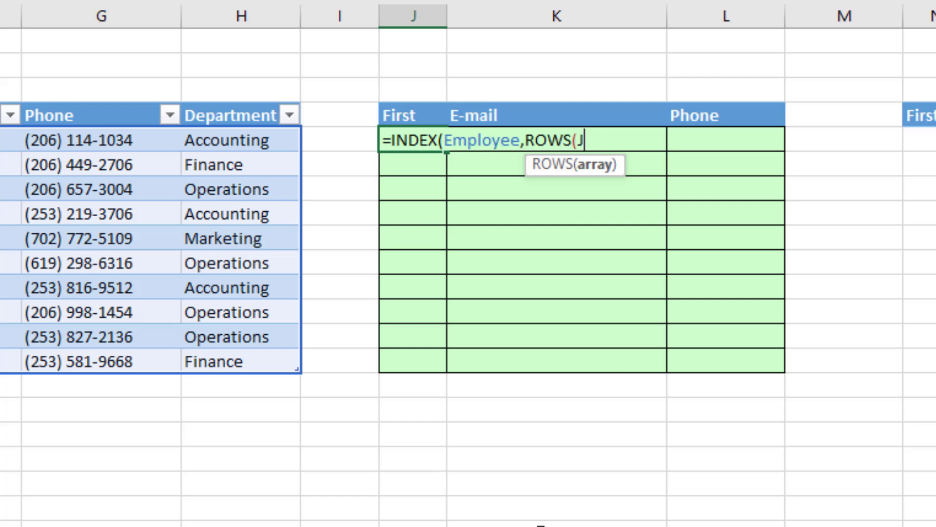
text($)
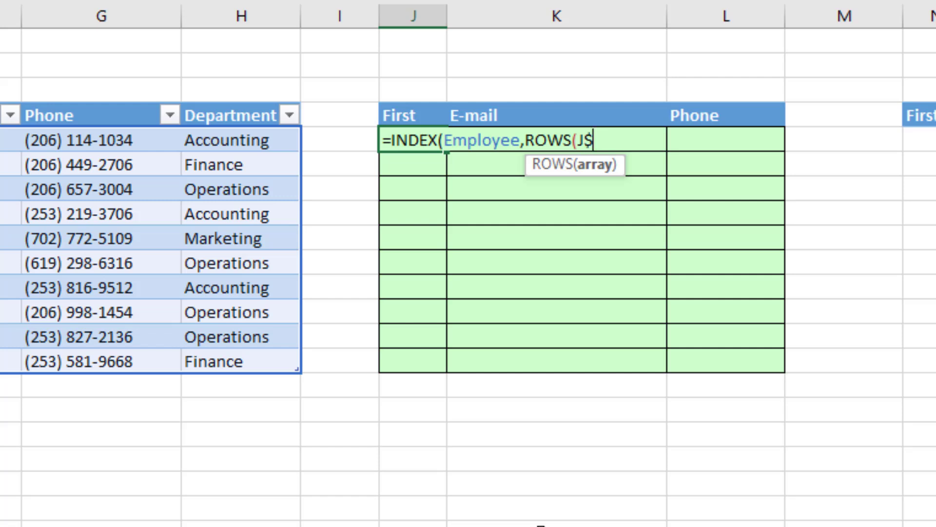
text(5)
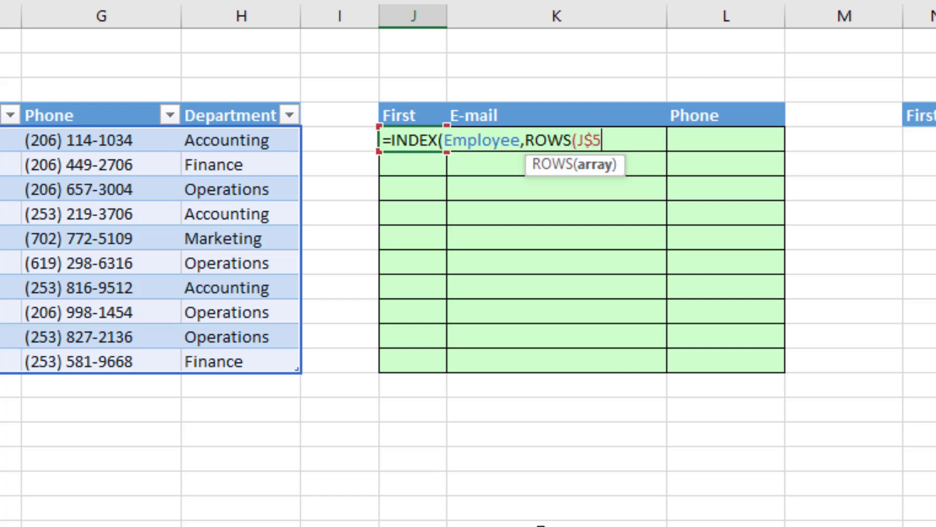
text(:J)
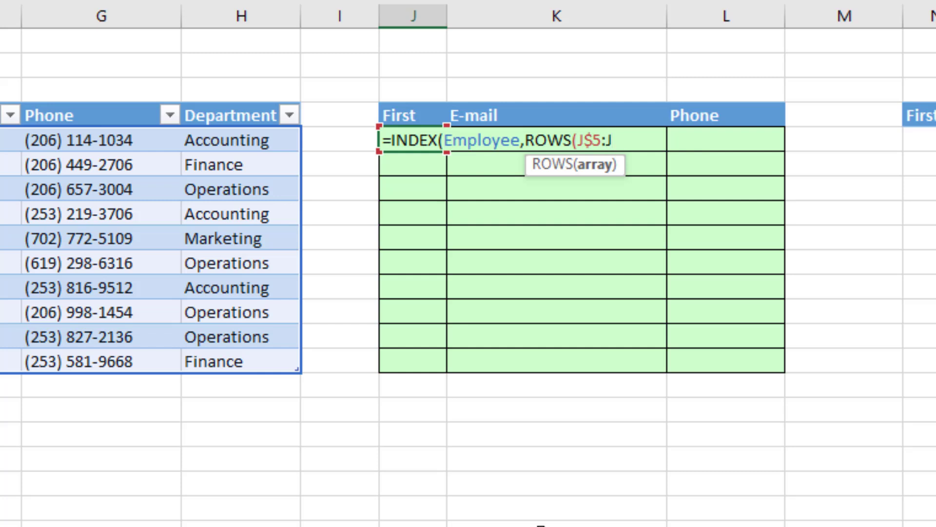
text(5))
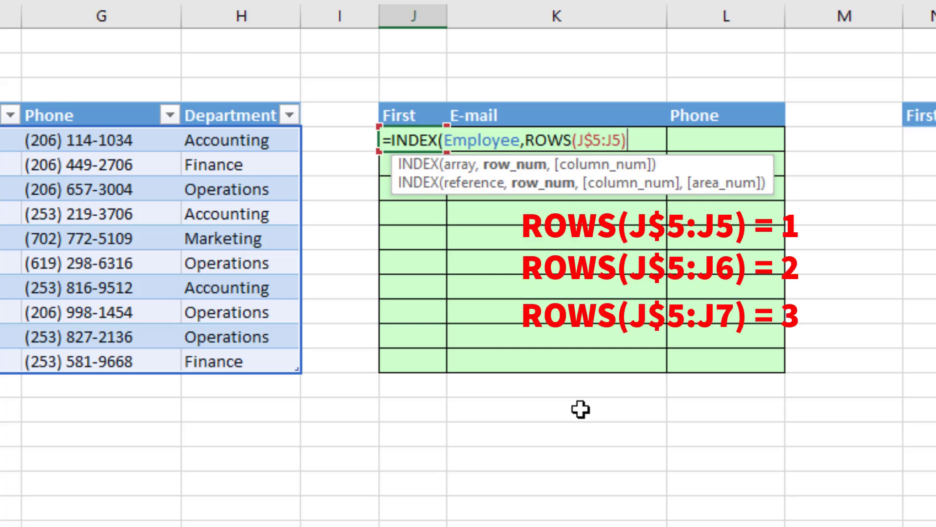
Add ,MATCH(J4,Employee[#Headers],0) as the column and anchor the header as J$4
text(,)
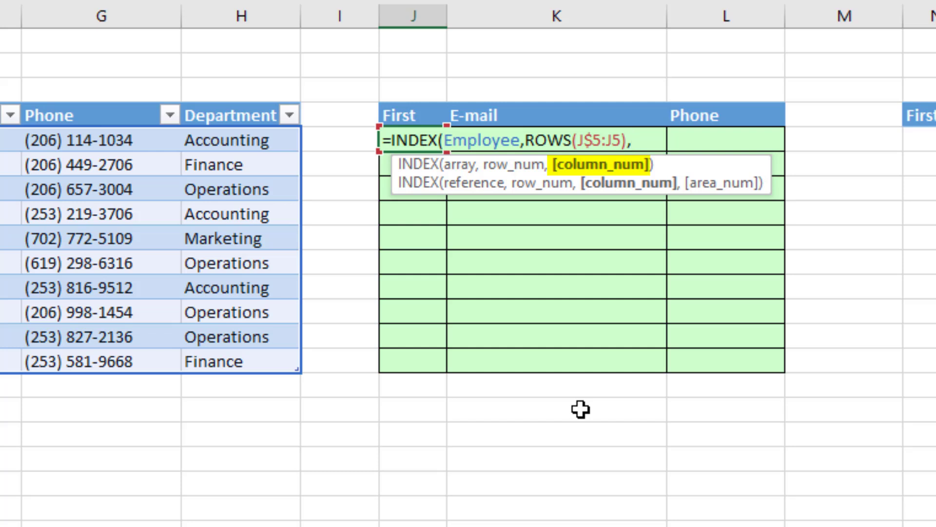
text(MATCH(J4,Employee[#Headers)
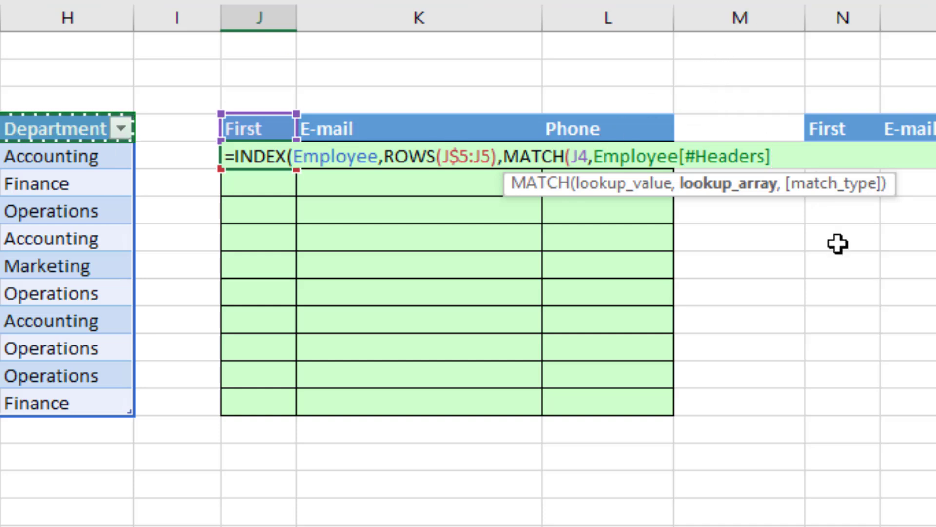
text(,)
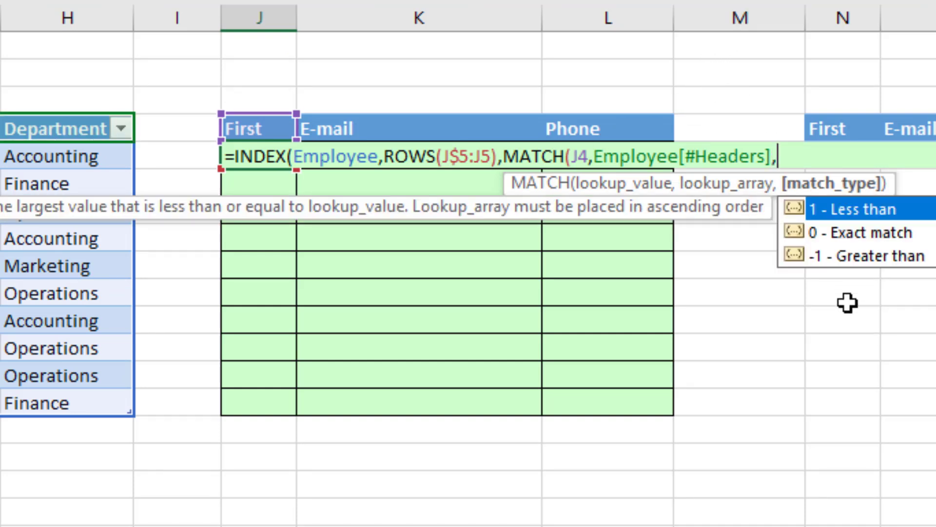
text(0))
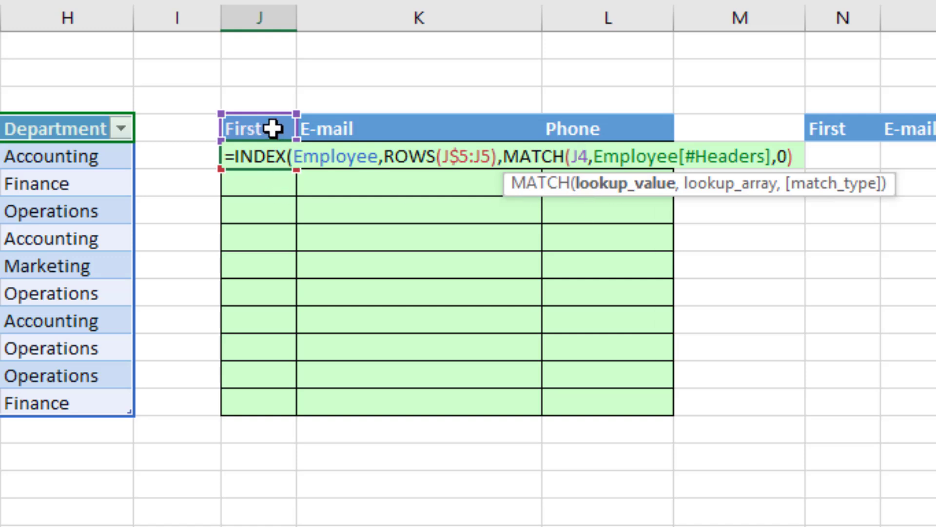
mouse_move(249, 175)
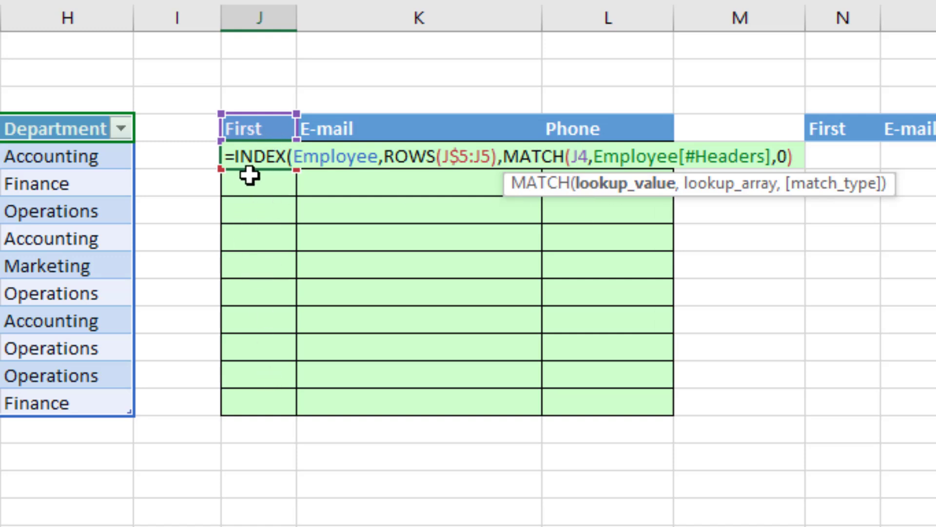
mouse_move(729, 411)
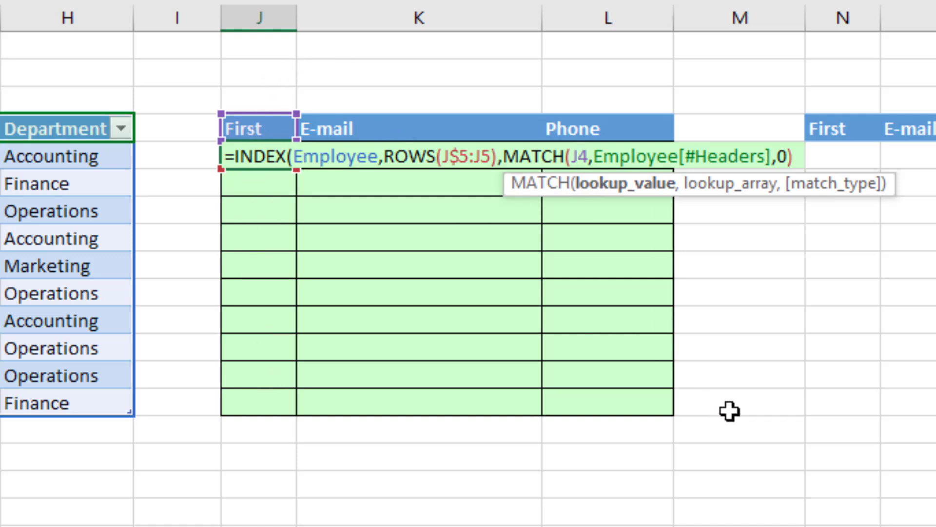
key(f4)
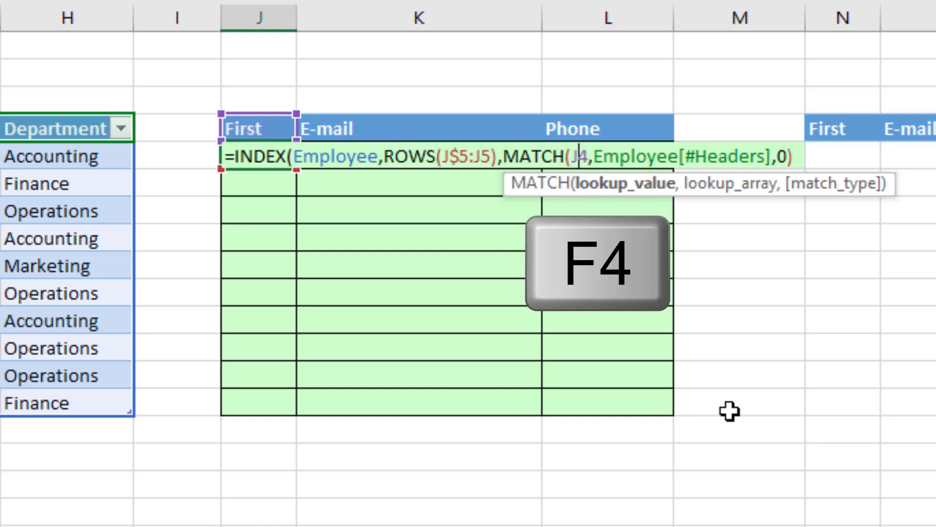
key(f4)
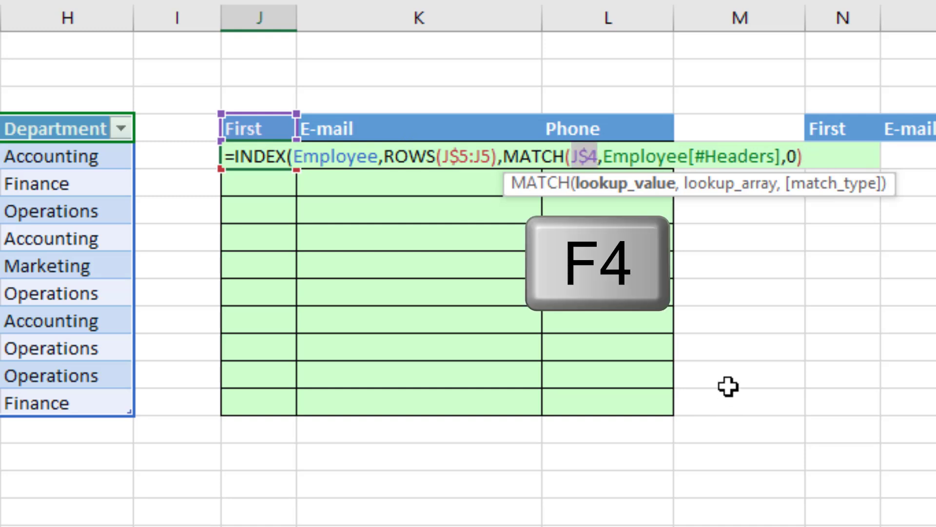
key(f4)
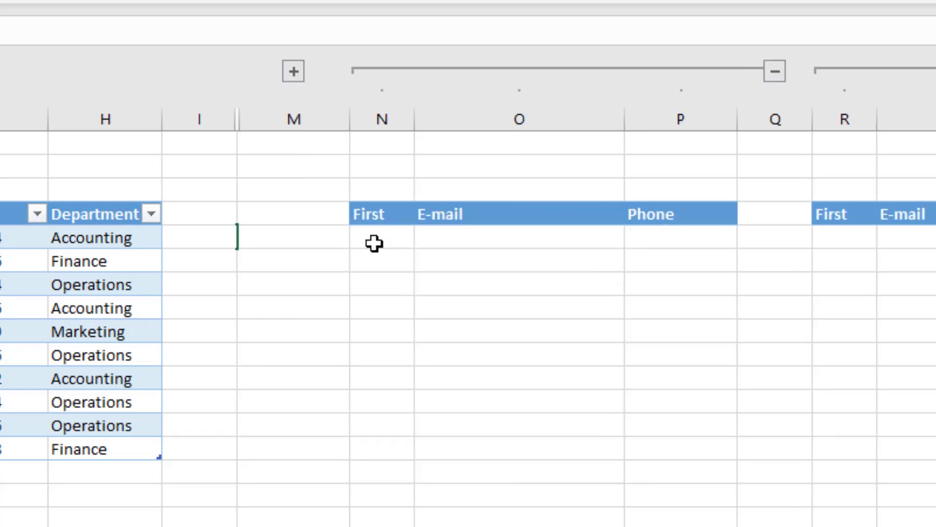
Enter =INDEX(Employee,,XMATCH(N4:P4,Employee[#Headers])) in N5 so First, E-mail and Phone spill down
click(381, 244)
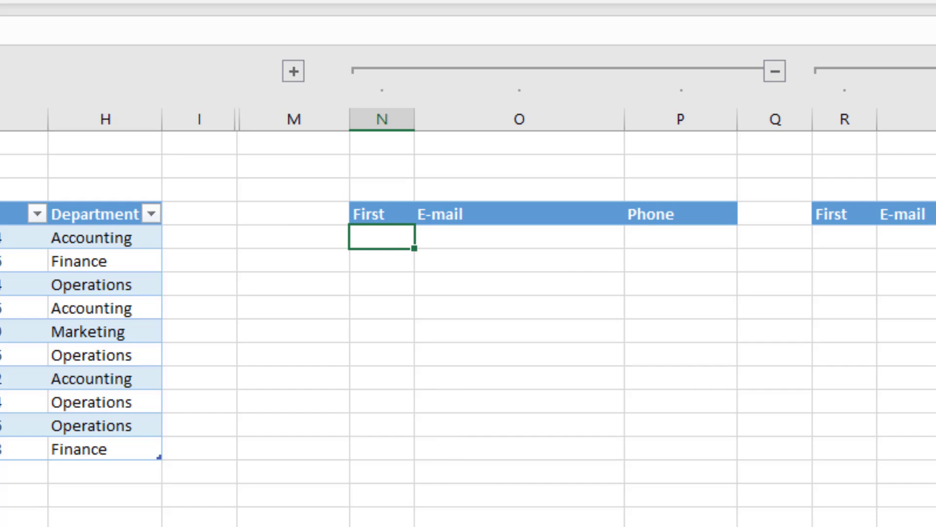
mouse_move(397, 232)
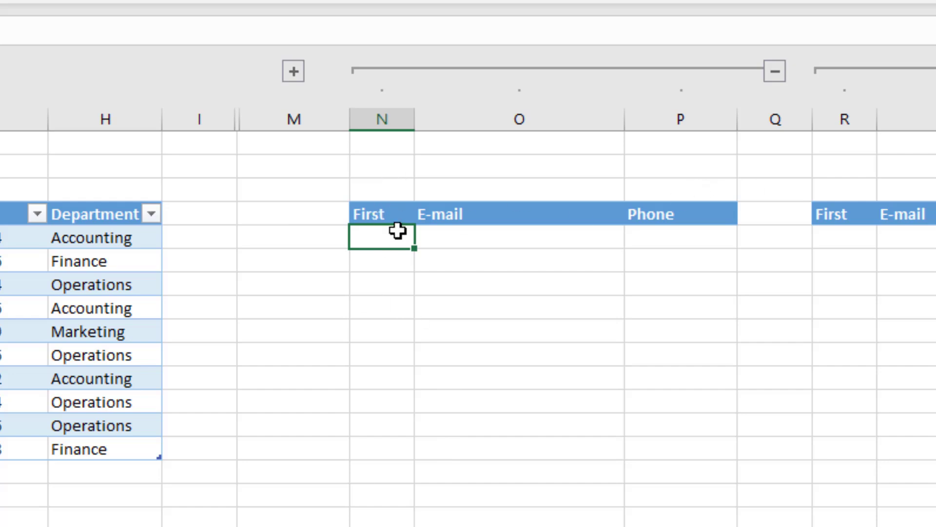
mouse_move(686, 162)
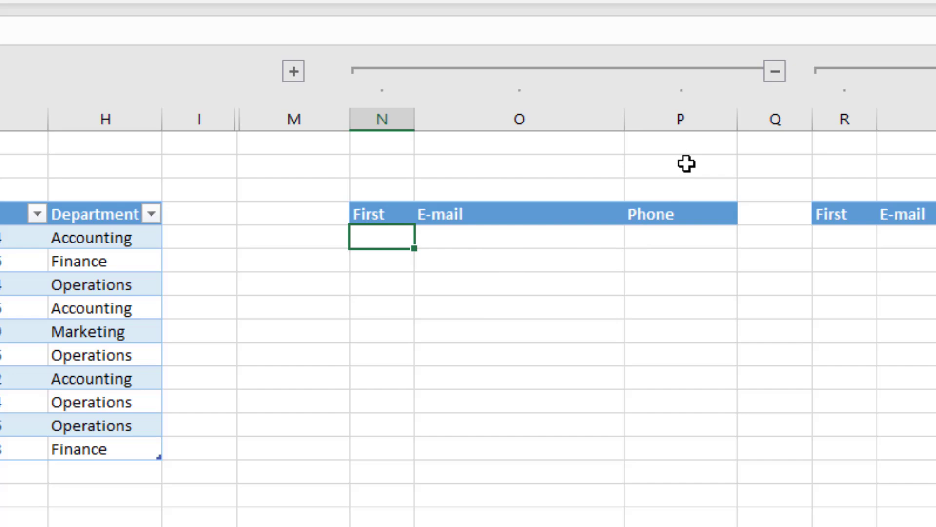
mouse_move(536, 514)
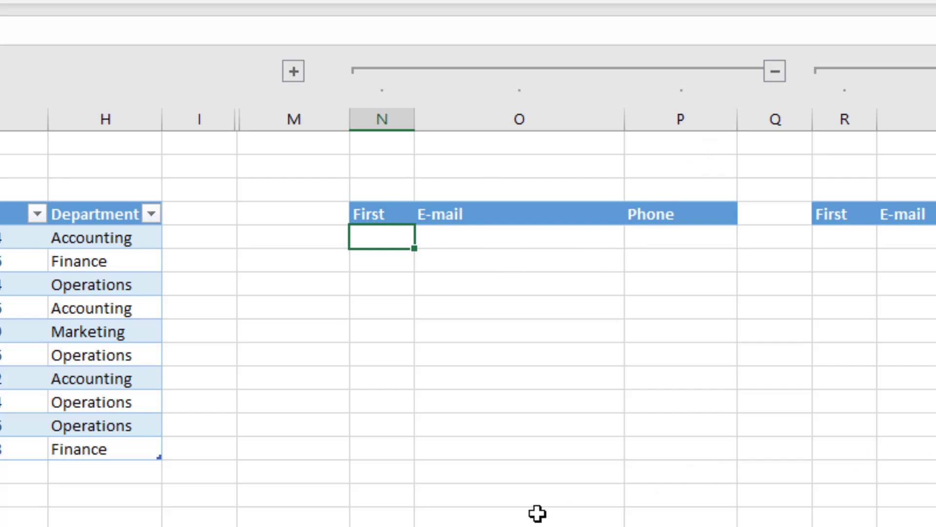
text(=INDEX(Employee)
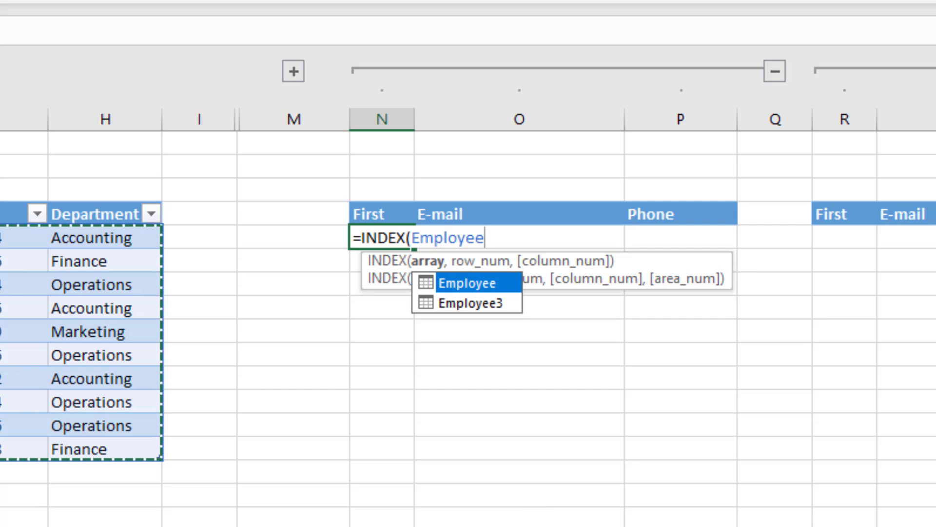
text(,)
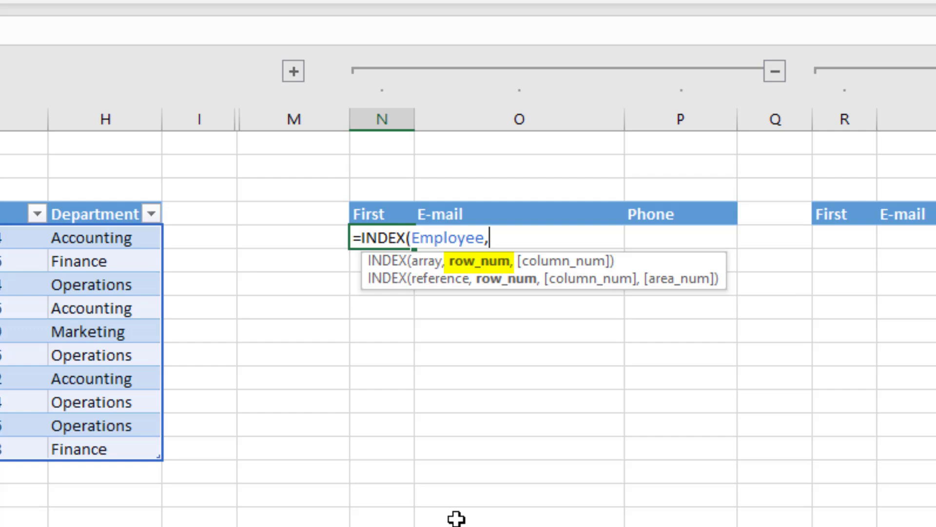
text(,)
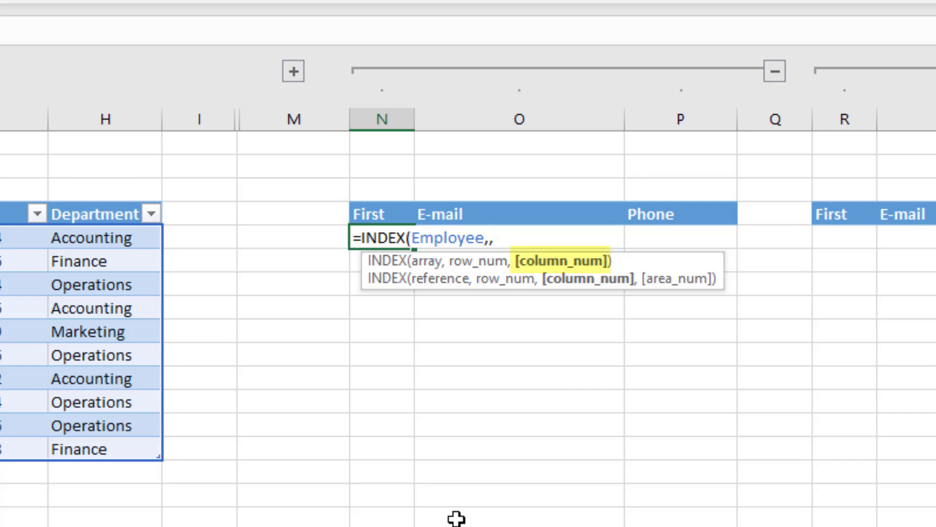
text(xm)
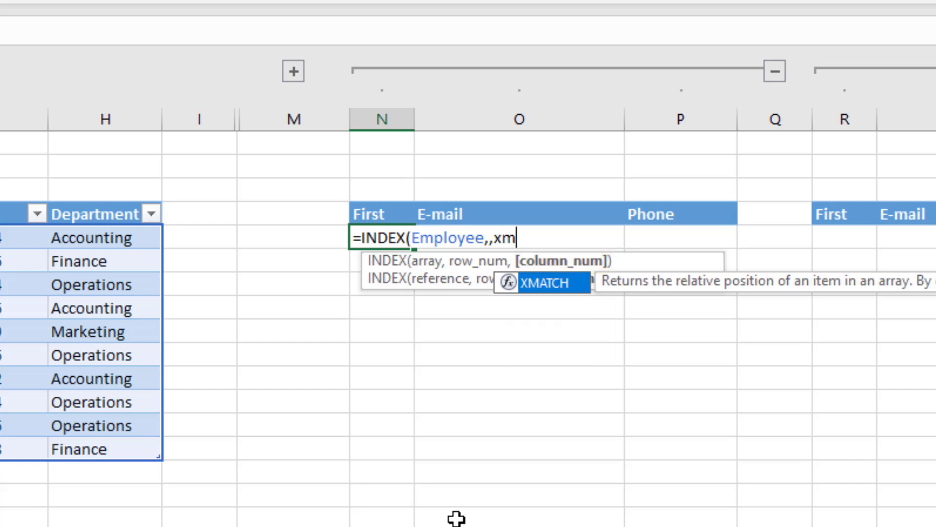
key(Tab)
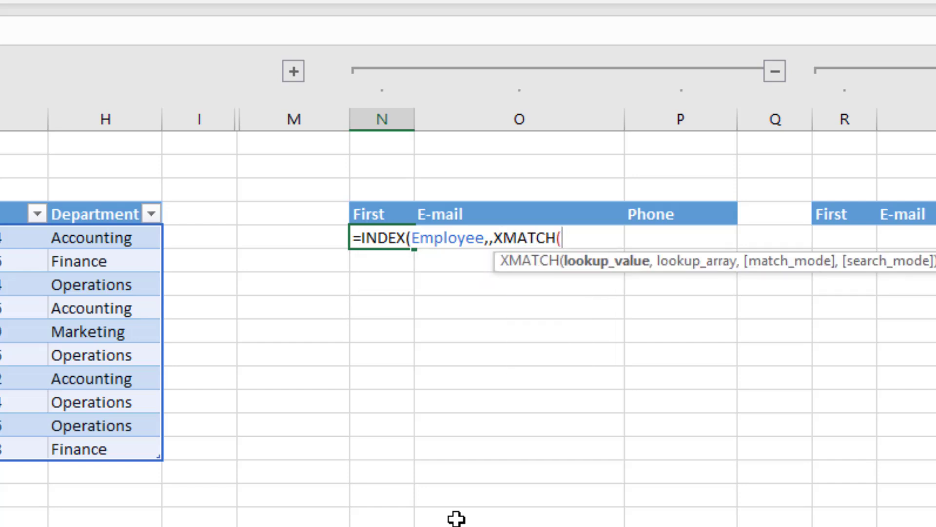
mouse_move(401, 237)
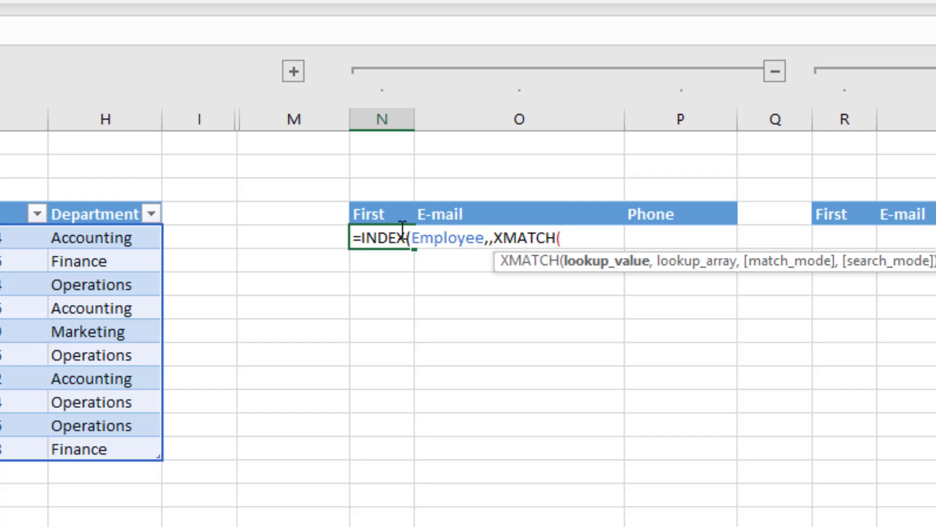
click(369, 214)
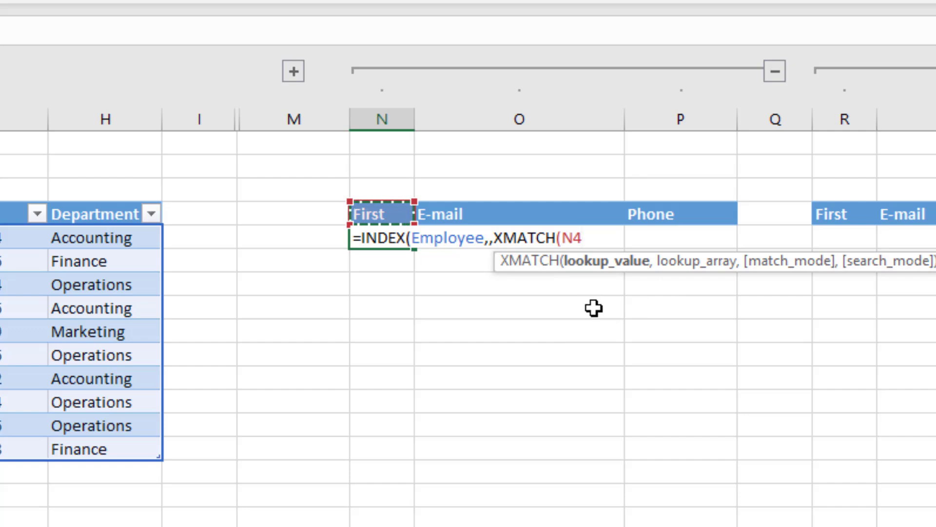
text(,)
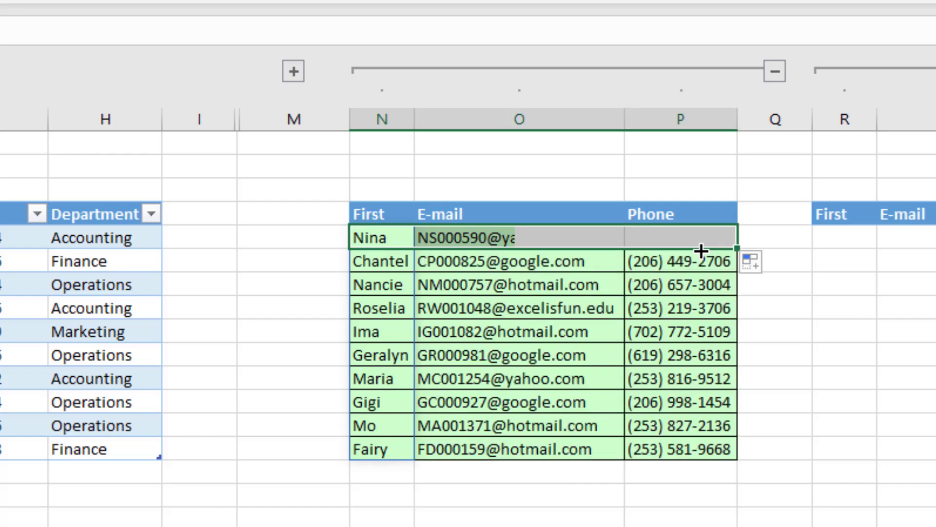
Inspect a Phone cell's INDEX/XMATCH formula and a spilled result below without changing them
key(f2)
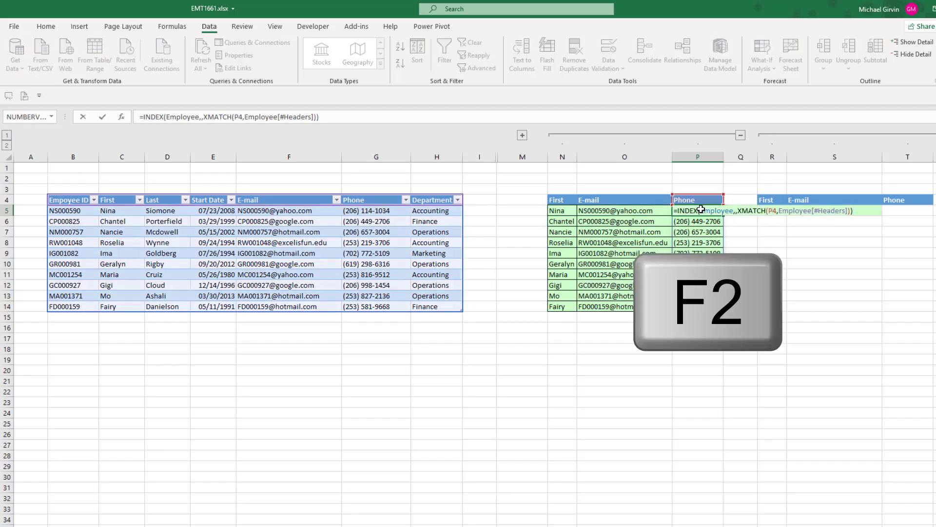
key(f2)
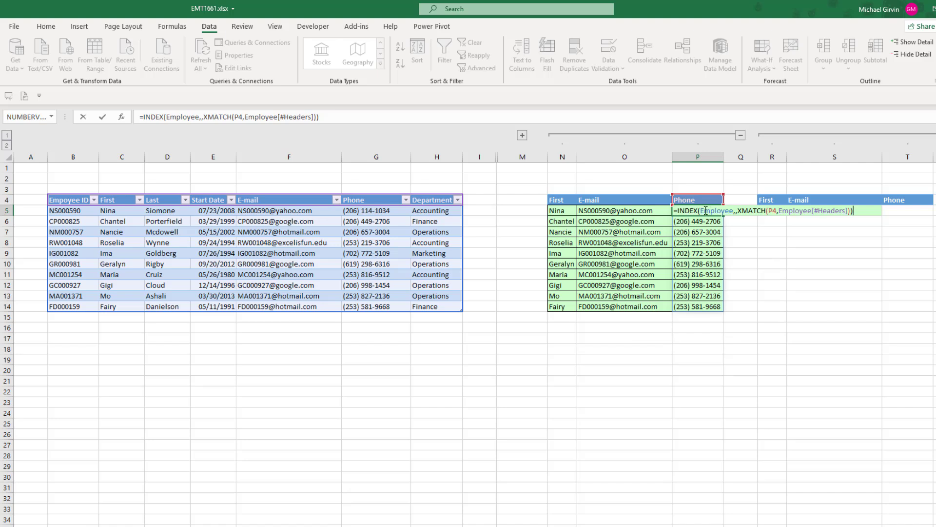
key(Enter)
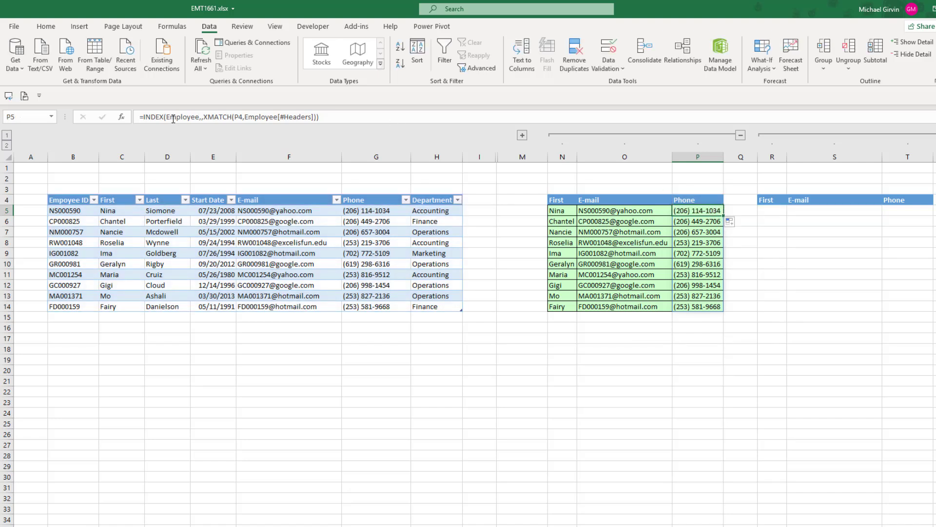
click(698, 222)
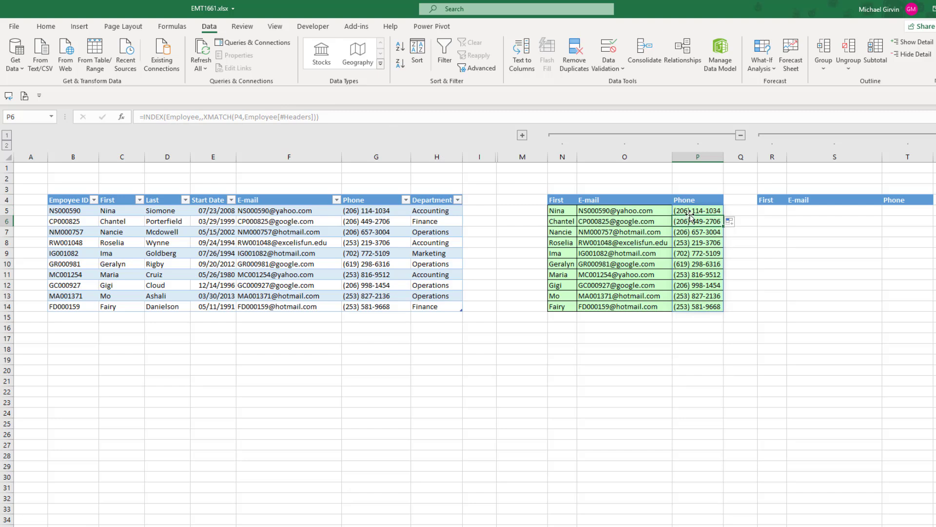
mouse_move(203, 138)
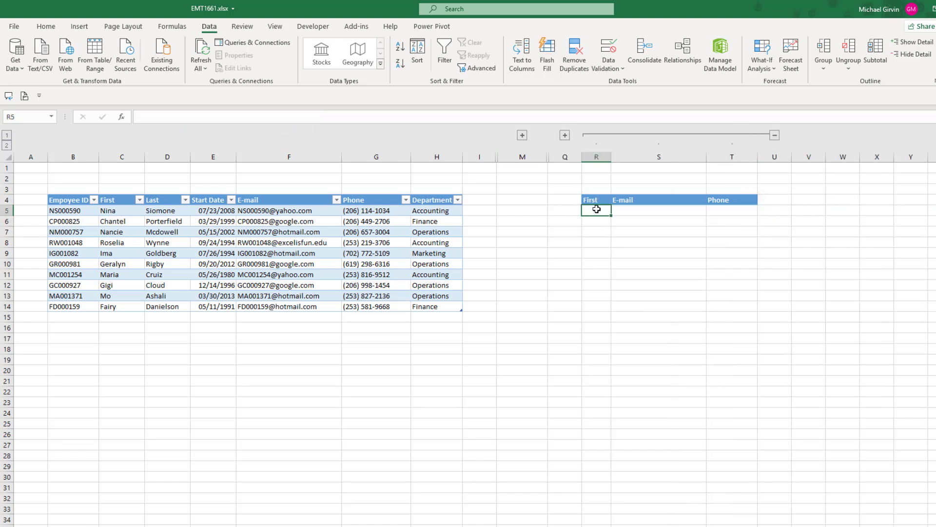
mouse_move(586, 265)
text(=INDEX(Employee)
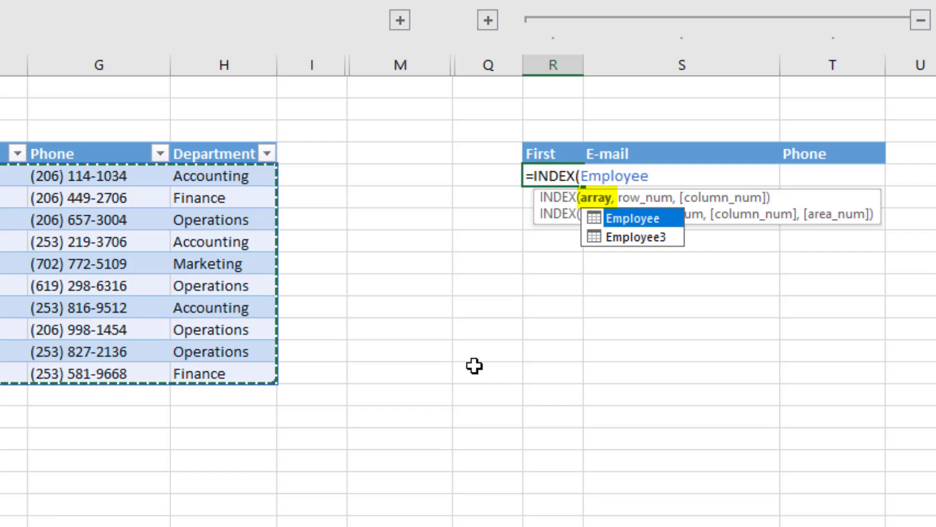
Type =INDEX(Employee,SEQUENCE(ROWS(Employee[Empoyee ID])) in R5, checking the row numbers with F9 and undoing
text(,)
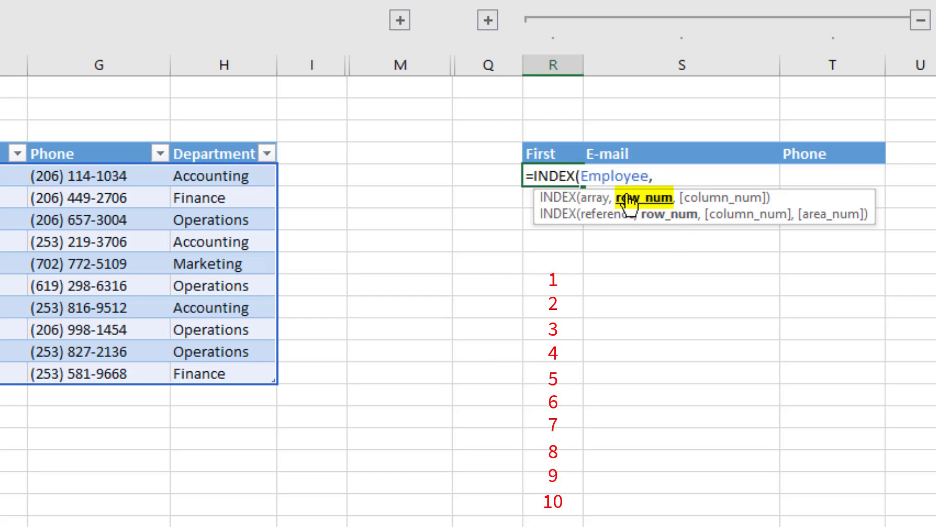
mouse_move(723, 200)
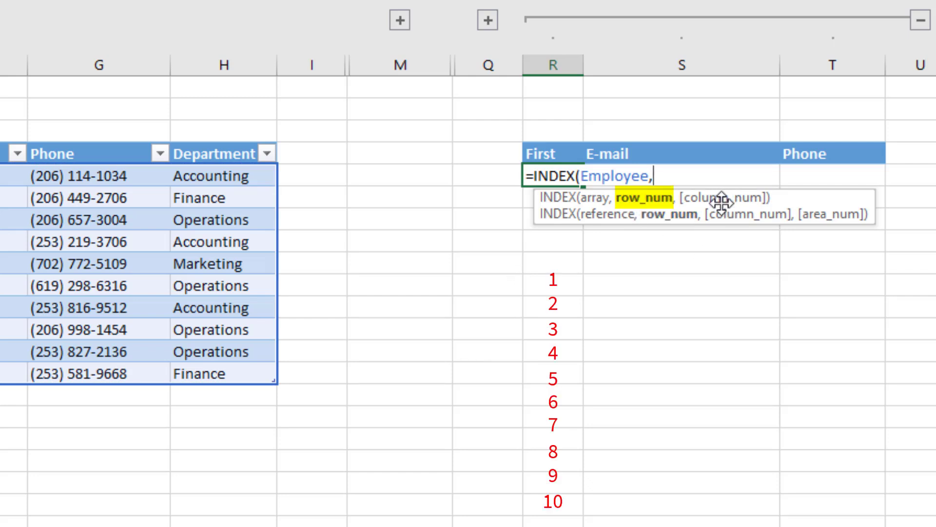
text(,)
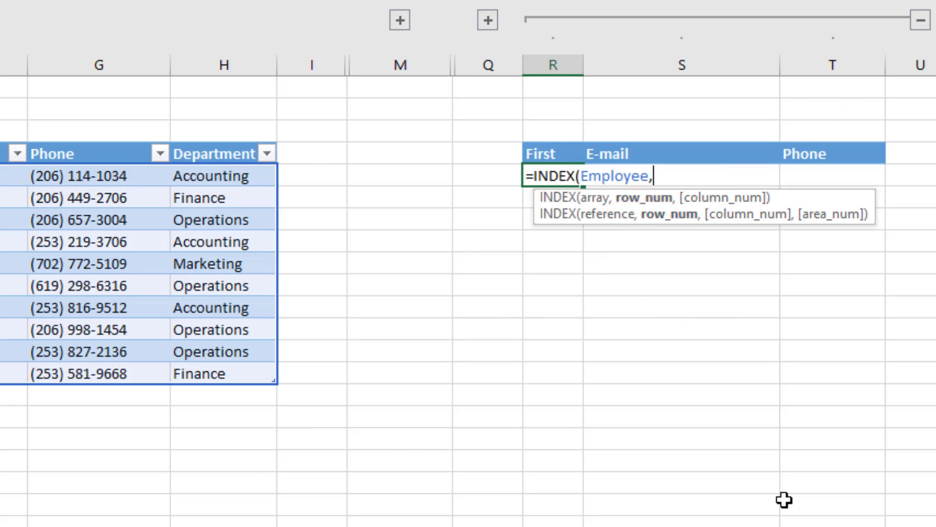
text(se)
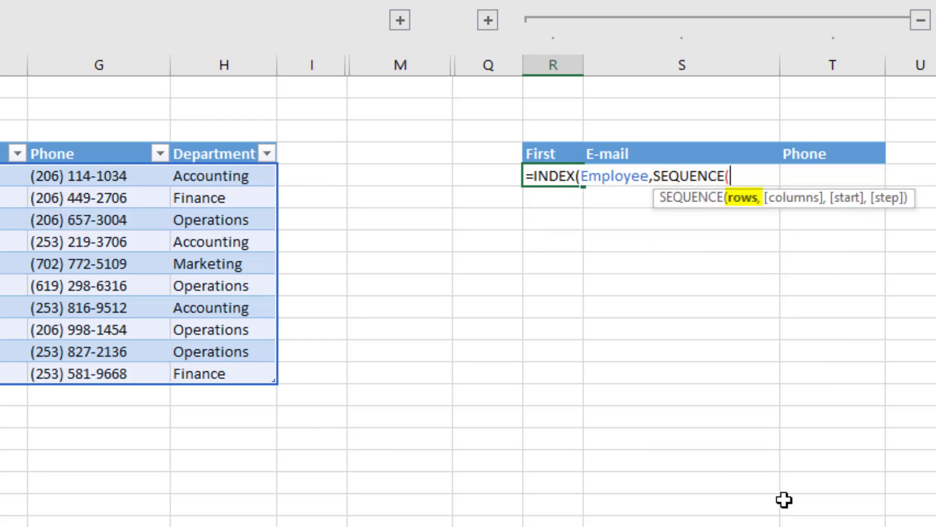
text(rows)
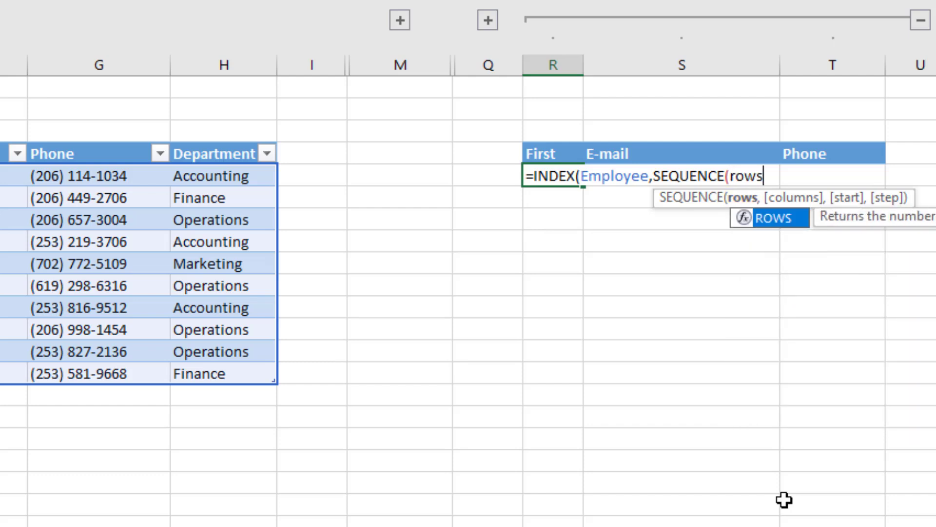
text(ROWS()
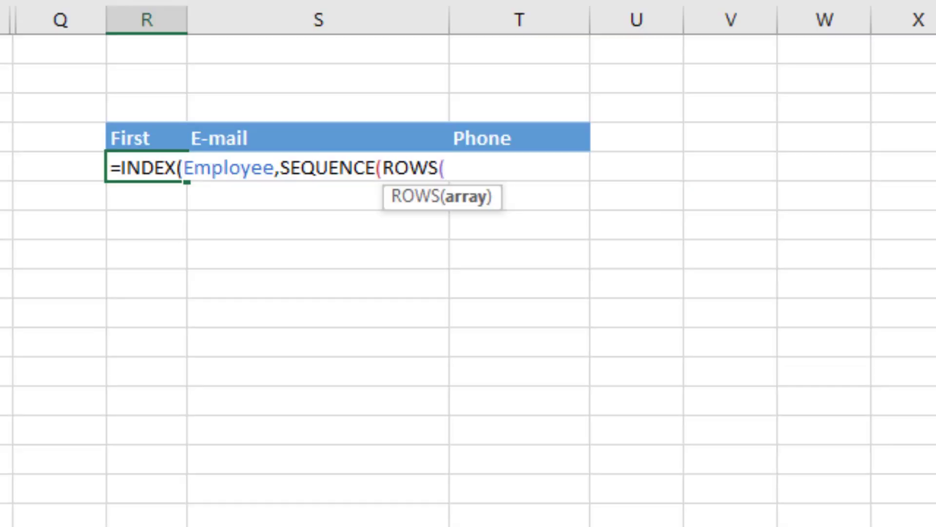
text(em)
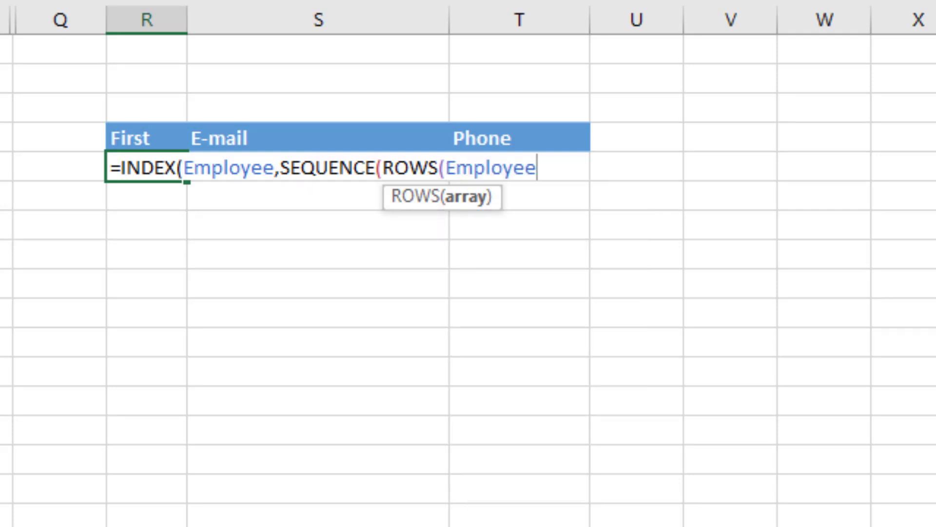
text([)
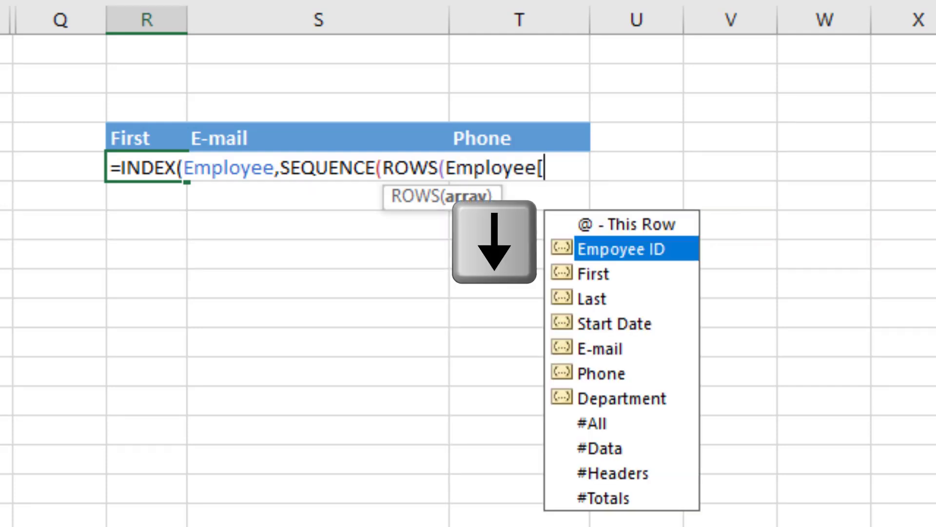
key(Tab)
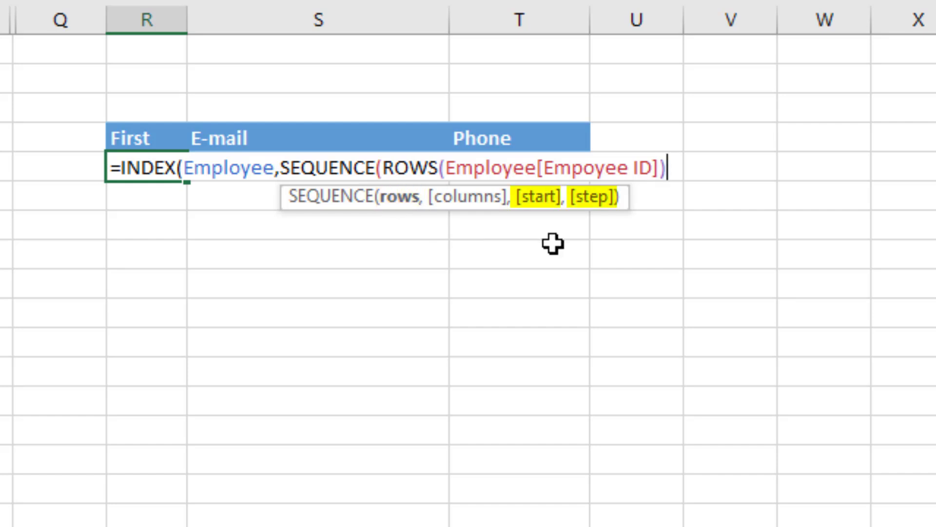
mouse_move(741, 328)
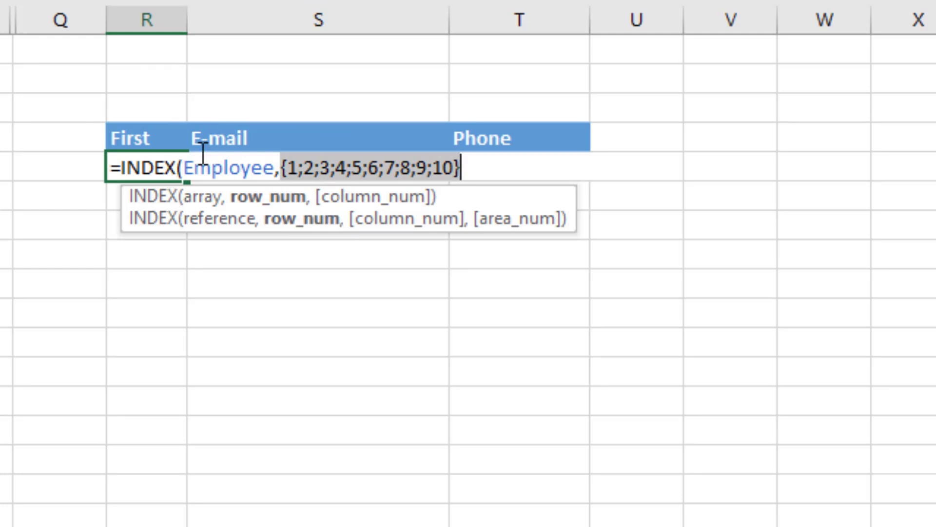
mouse_move(533, 133)
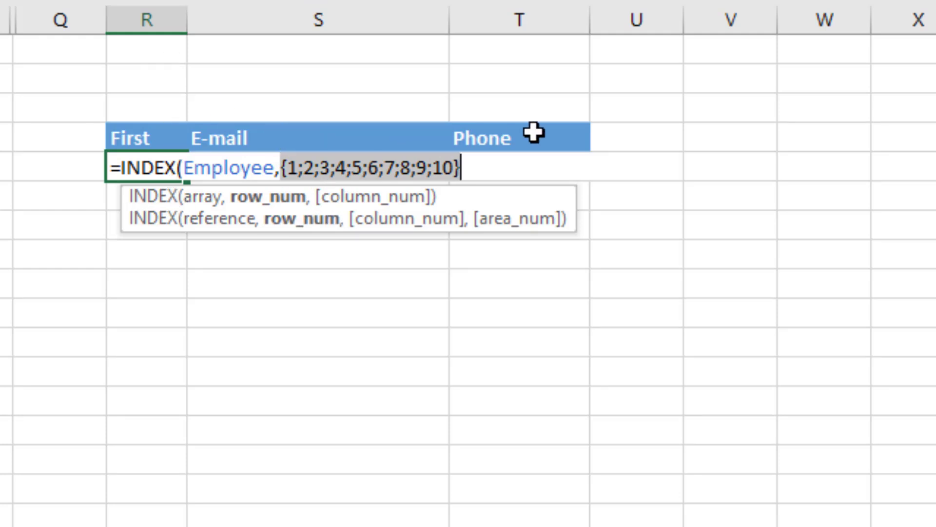
key(ctrl+z)
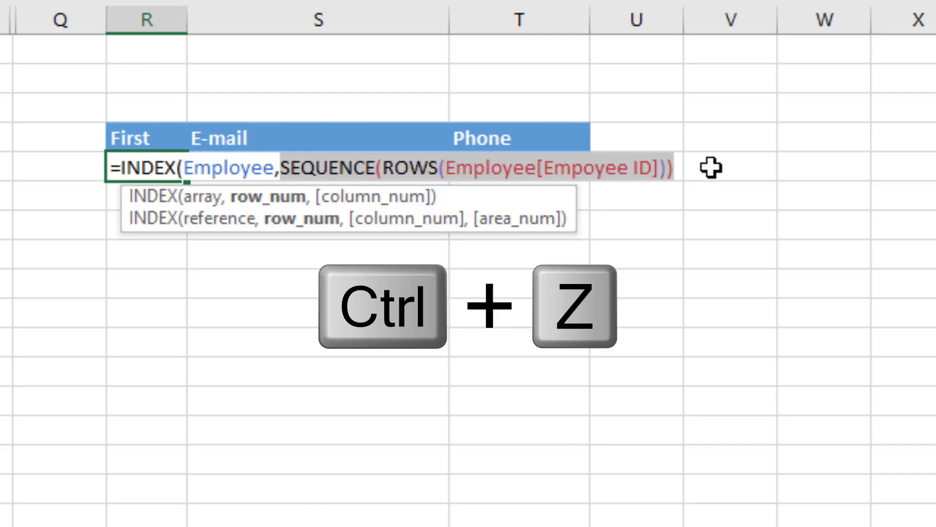
Add ,XMATCH(R4:T4,Employee[#Headers])) as the column argument of the R5 formula
text(,)
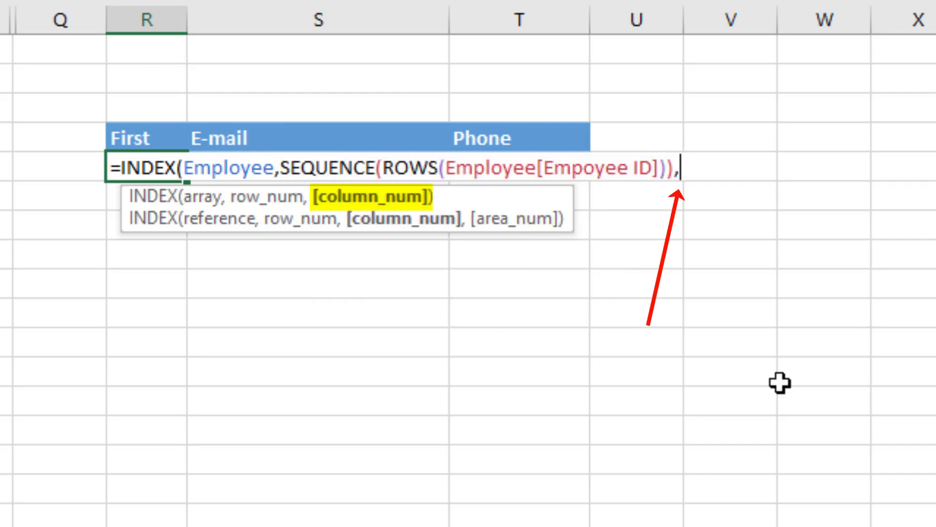
text(XMATCH(R4:T4)
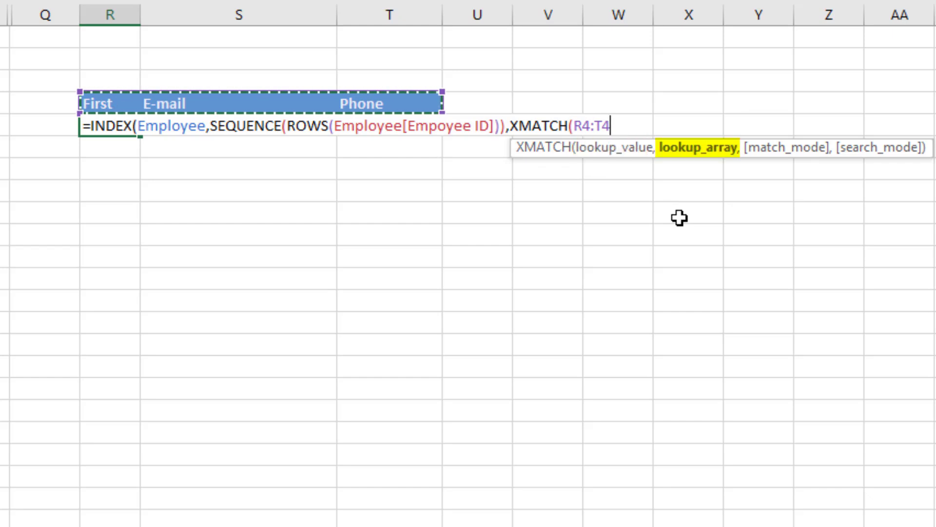
text(,Employee)
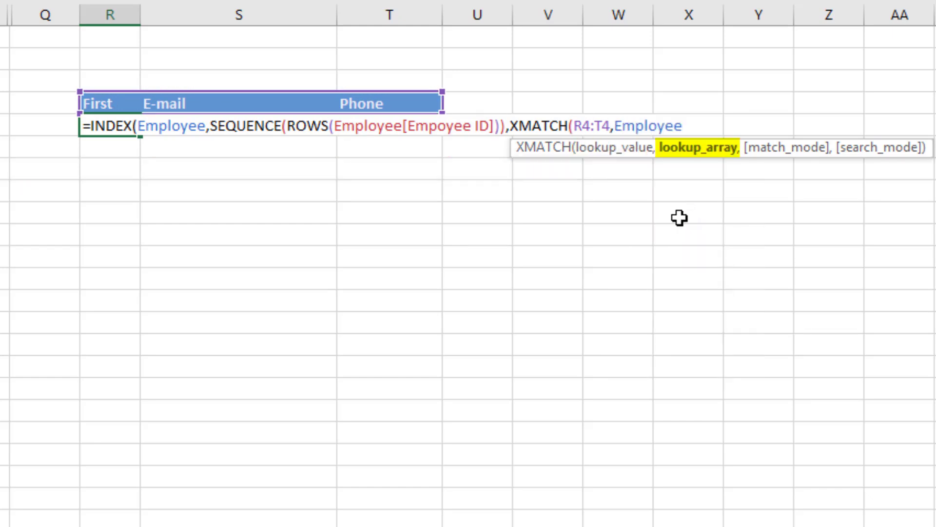
text([#Headers])))
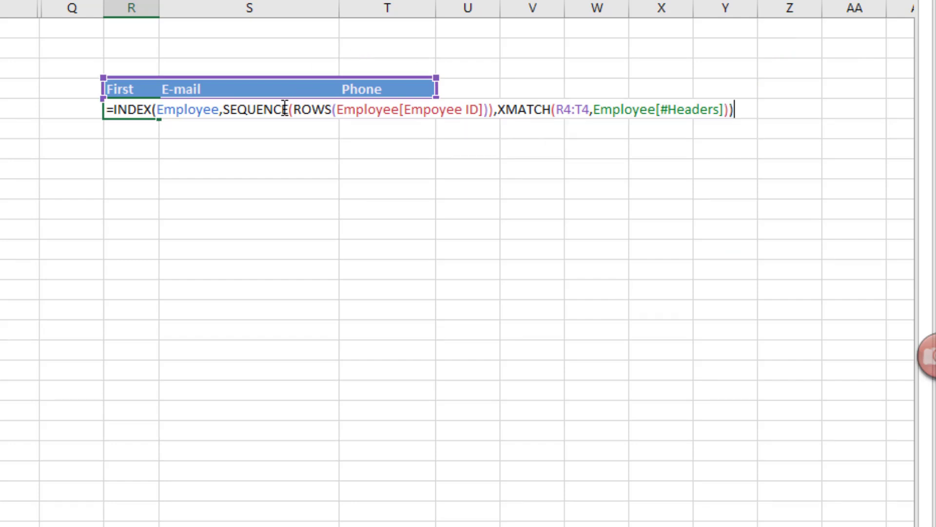
Evaluate the XMATCH part to {2,5,6}, restore it and enter the formula so three columns spill
click(516, 110)
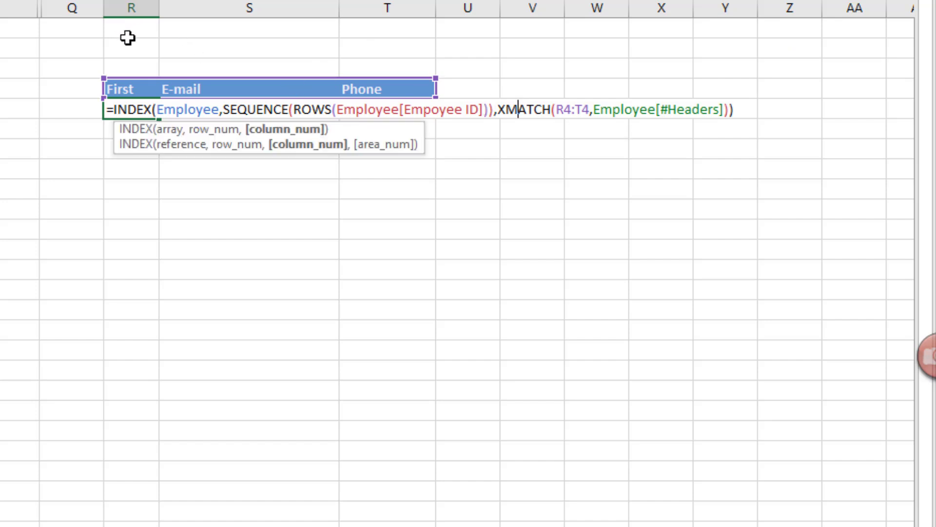
mouse_move(350, 68)
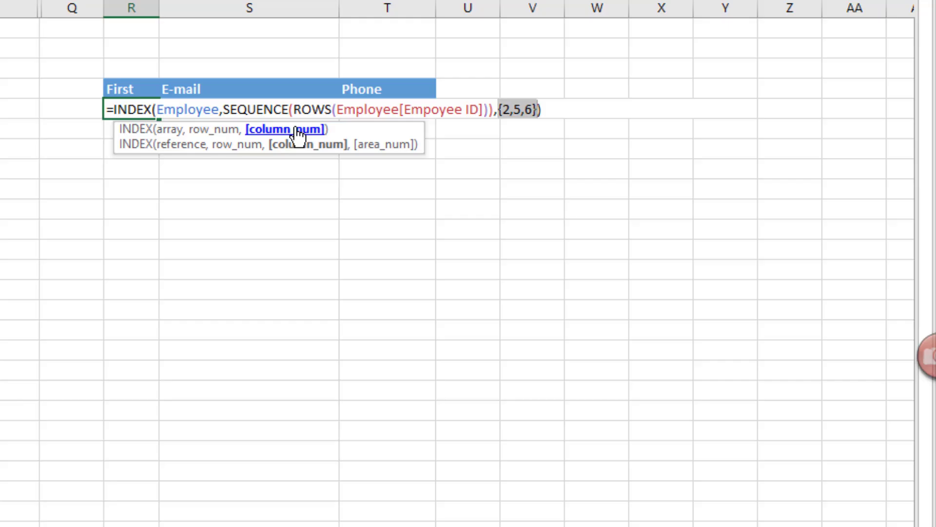
key(ctrl+z)
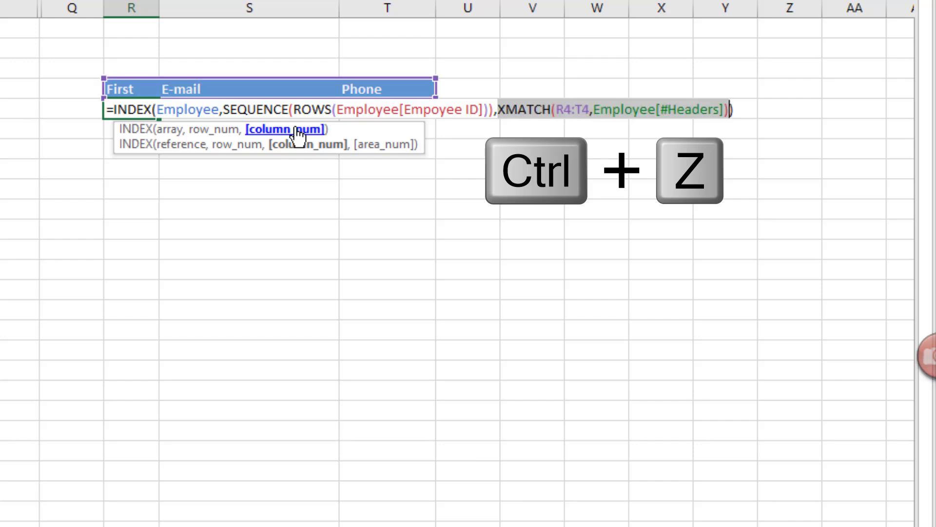
key(ctrl+z)
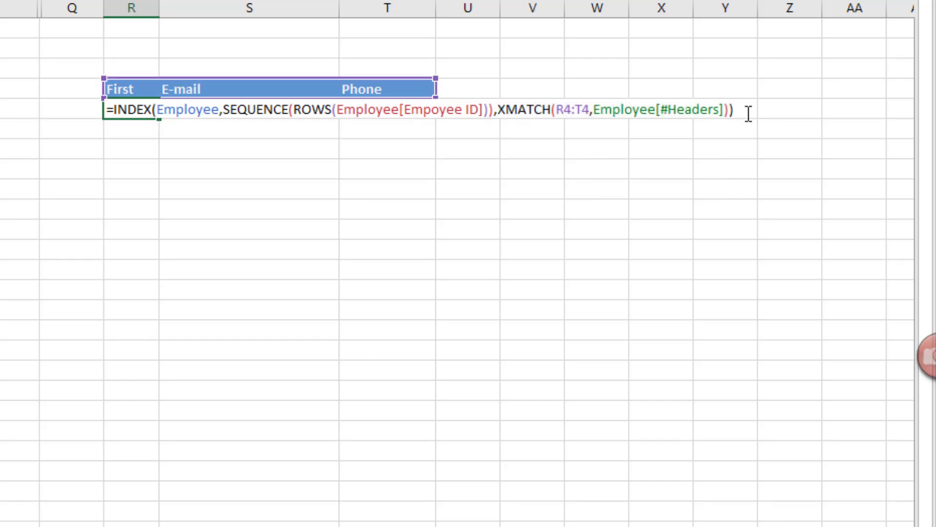
key(Enter)
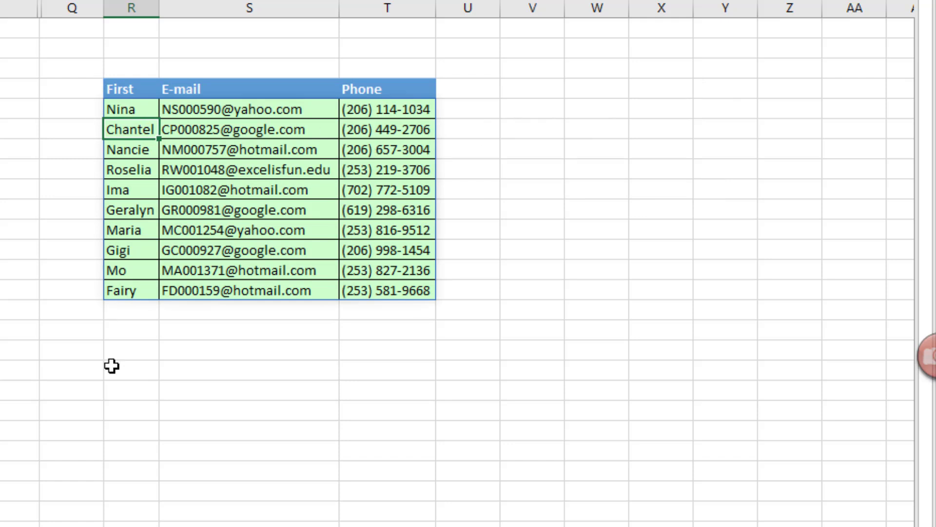
mouse_move(223, 68)
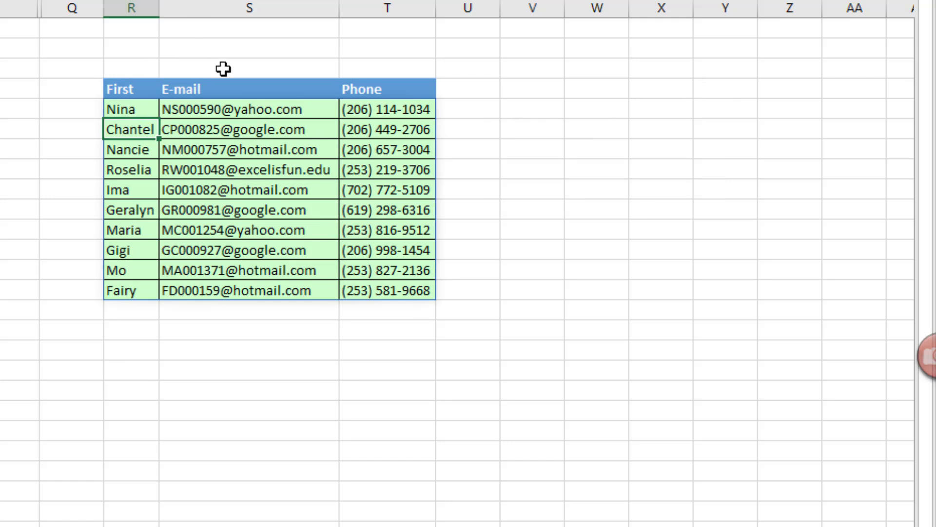
mouse_move(413, 369)
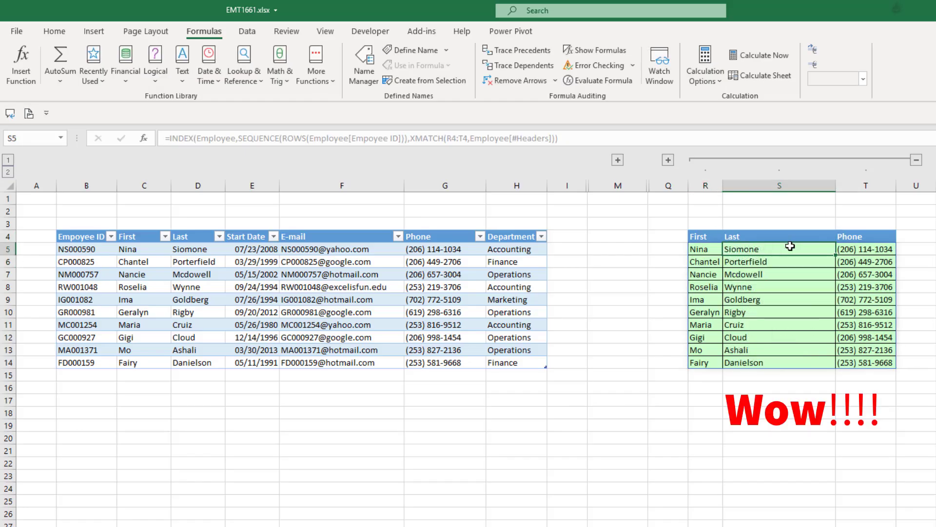
mouse_move(850, 410)
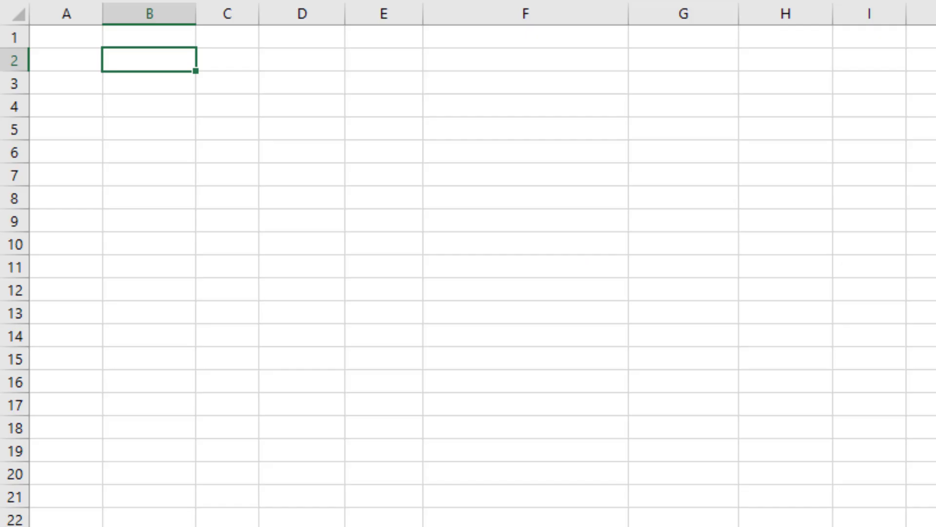
mouse_move(512, 171)
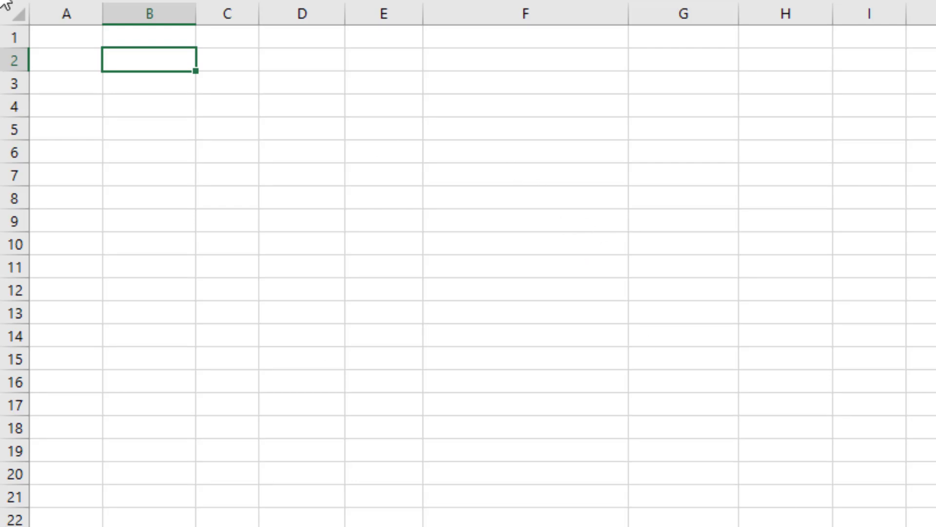
Enter =Employee[#Headers] in B2 so all seven headers spill across row 2
text(=)
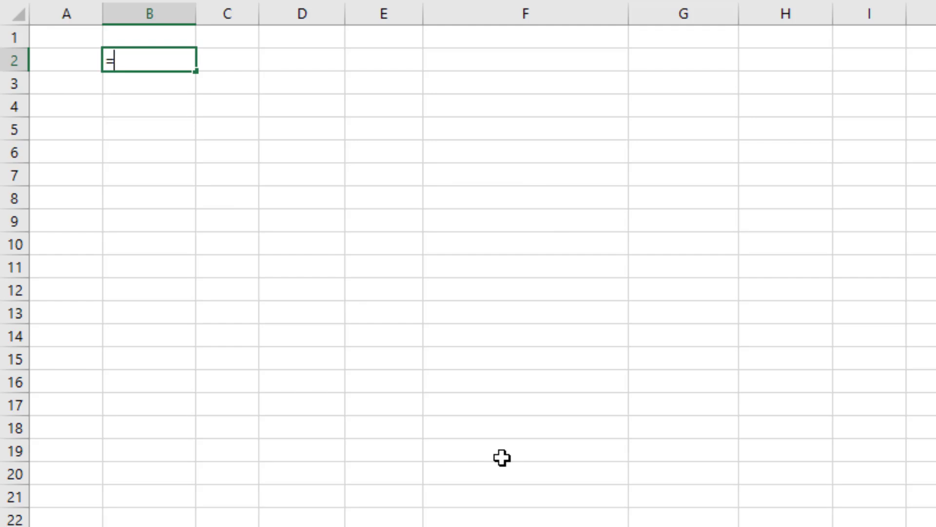
text(Employee)
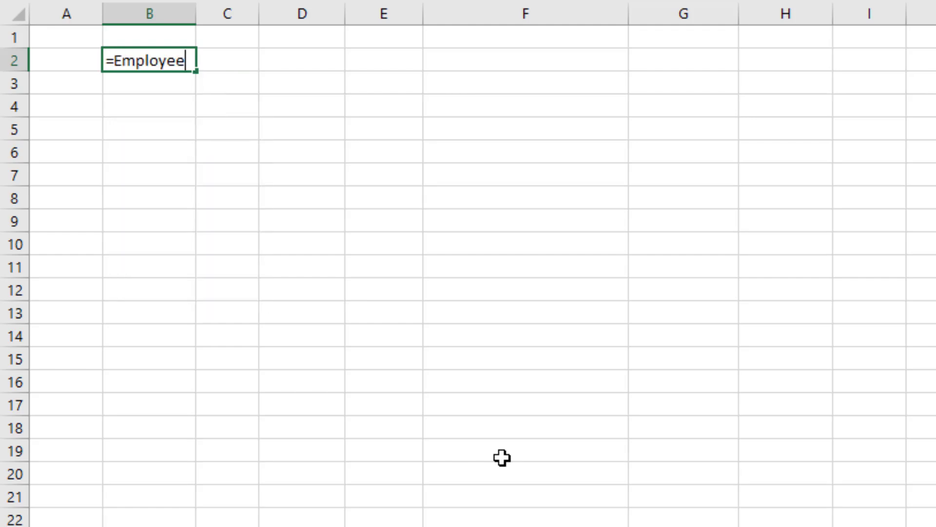
text([#Headers)
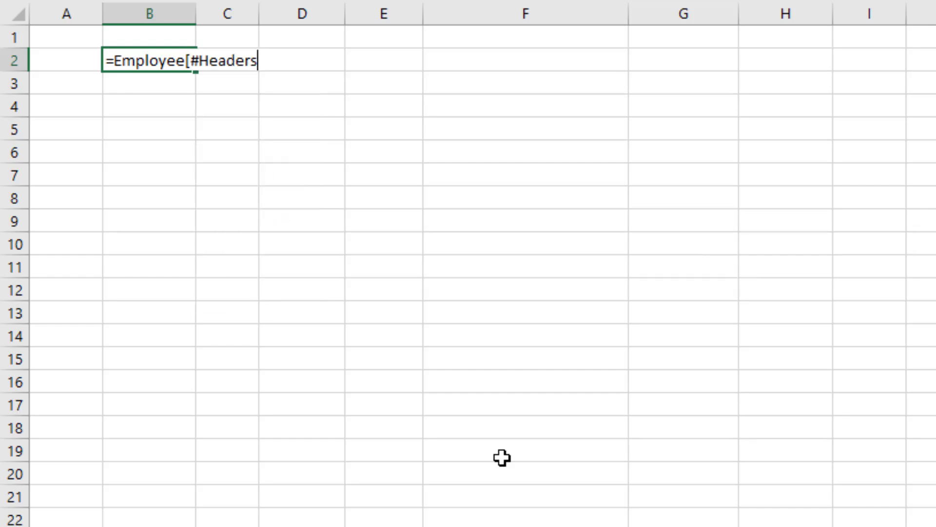
text(])
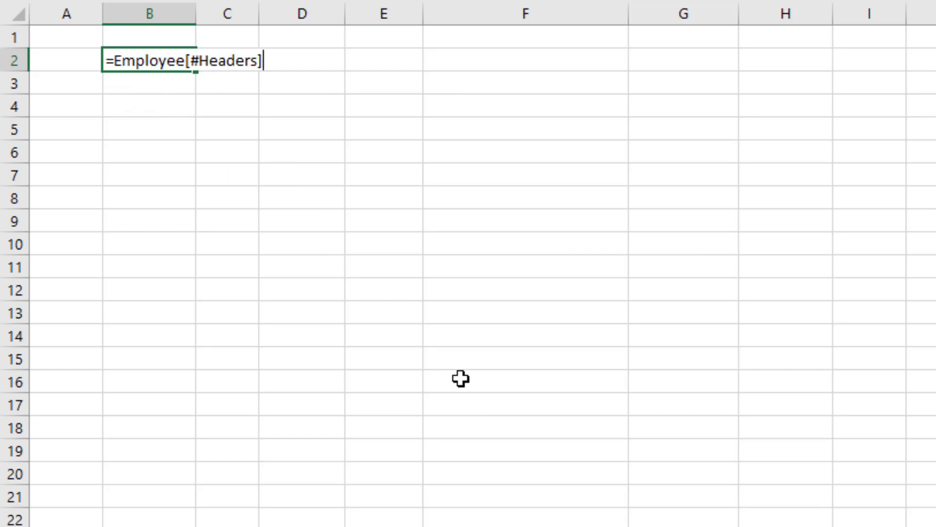
key(Enter)
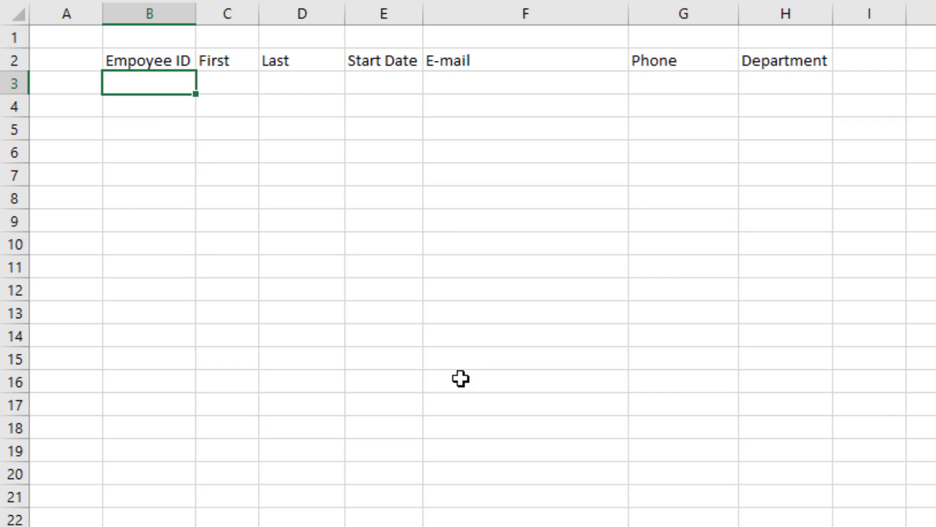
Enter =Employee in B3 to spill the data, insert a table column left of E-mail, and go to NewSheet
text(=Employee[#)
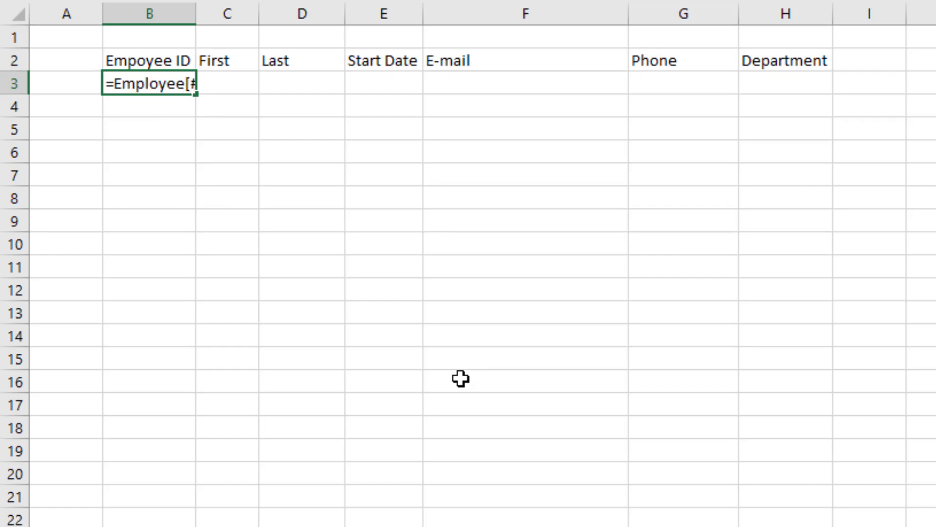
text(=em)
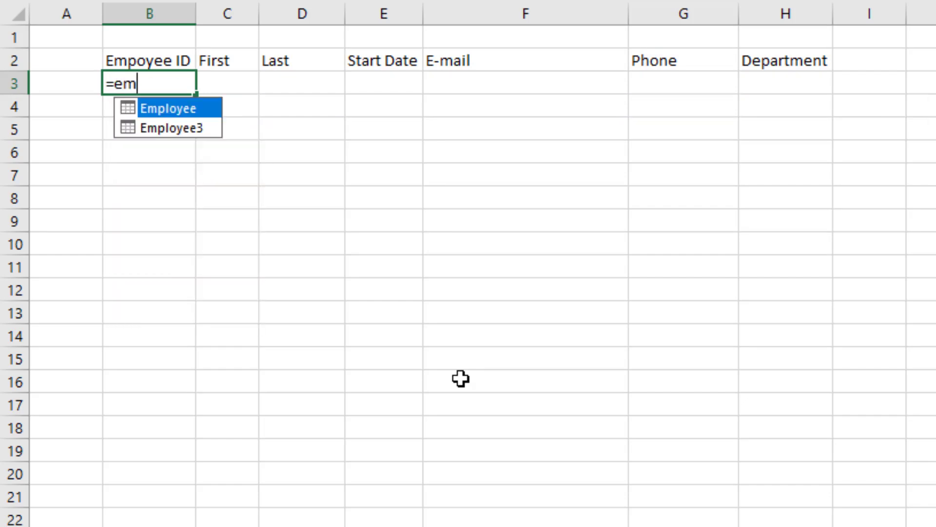
key(Tab)
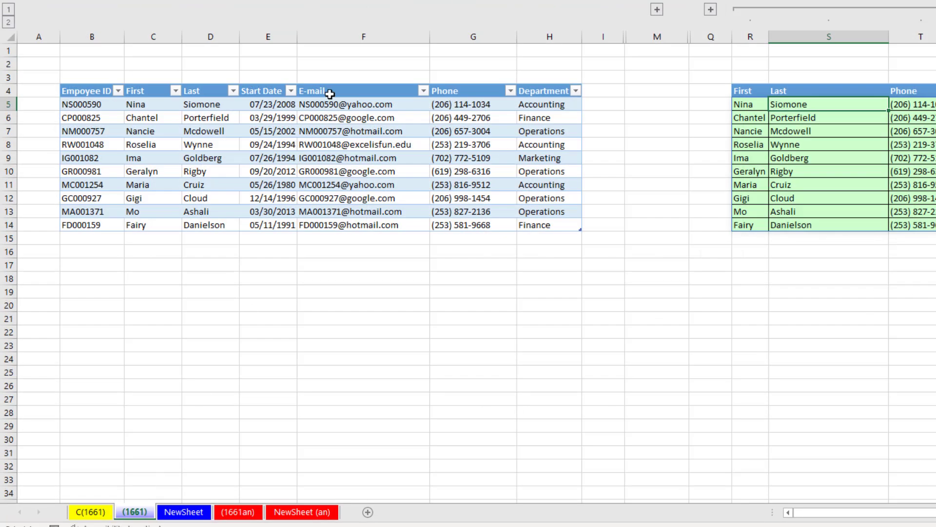
right_click(268, 36)
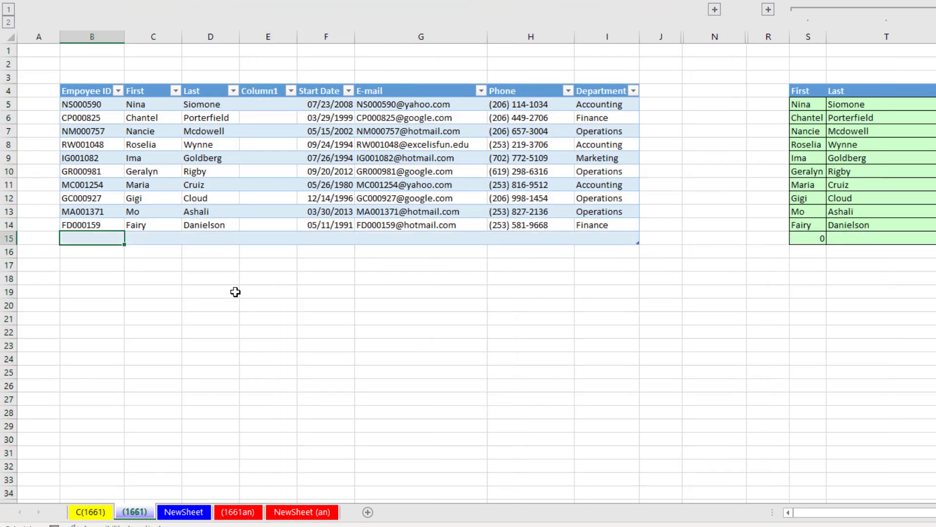
click(183, 512)
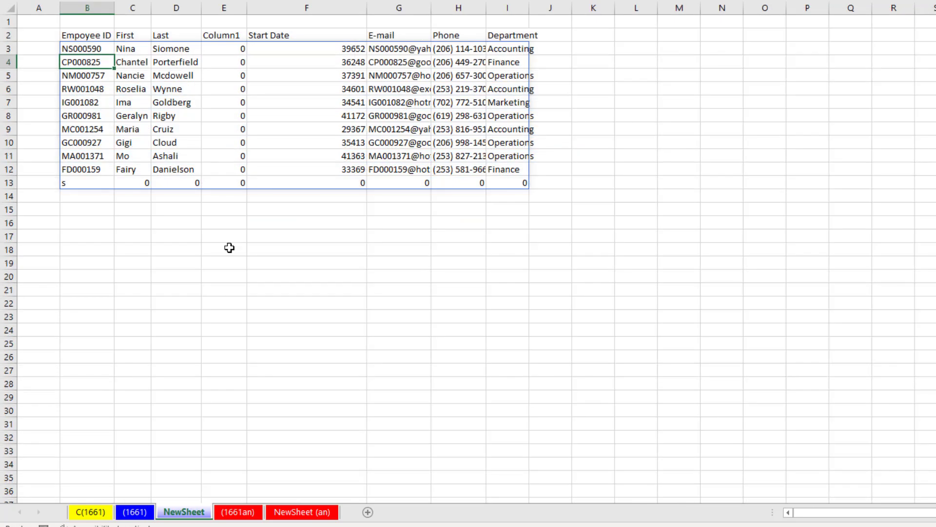
mouse_move(454, 222)
text(=)
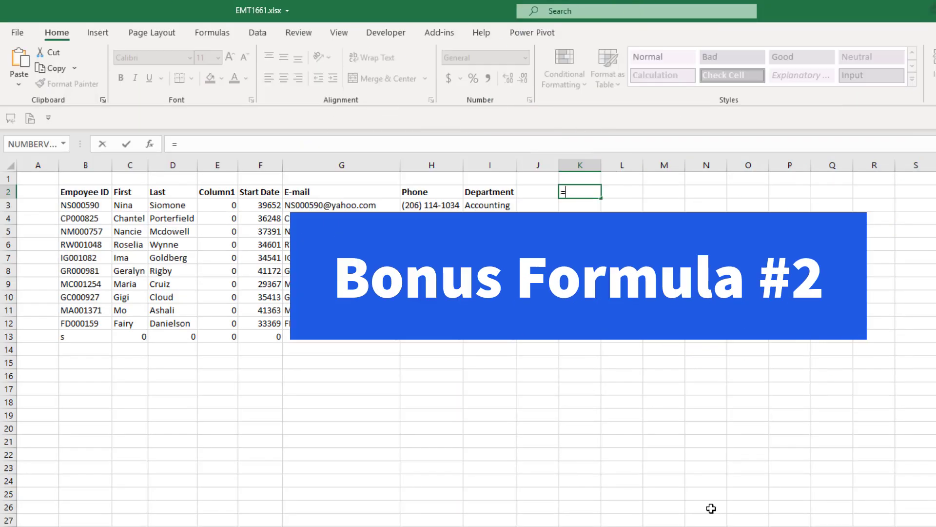
Start =Employee[#All] in K2 to reference the whole table with its headers
text(em)
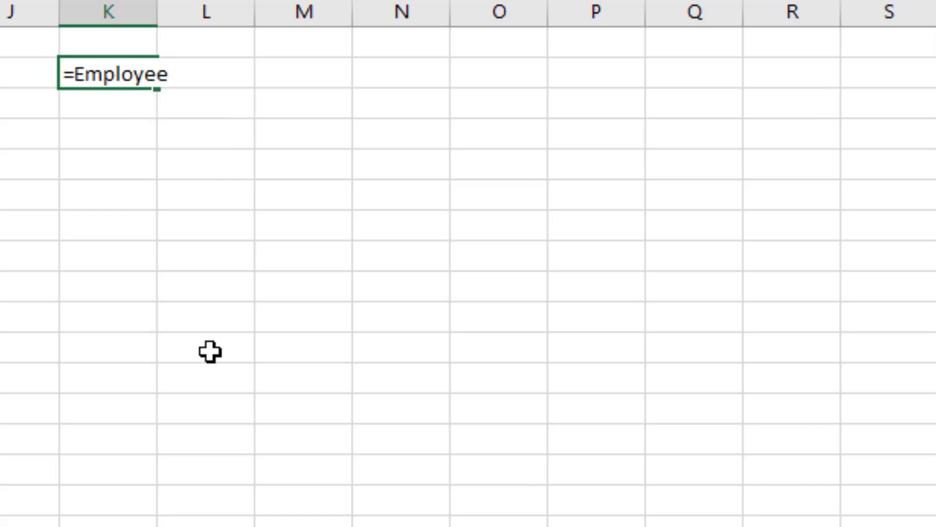
text([#All)
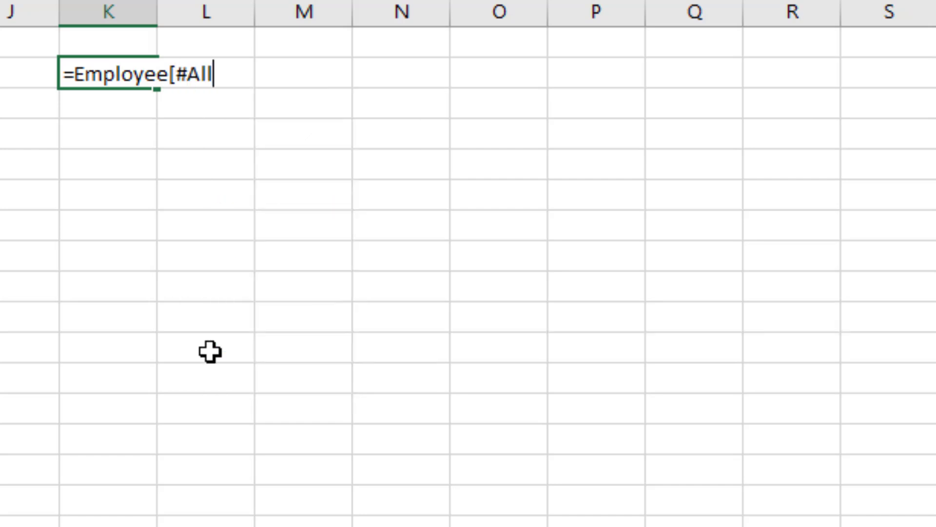
key(Enter)
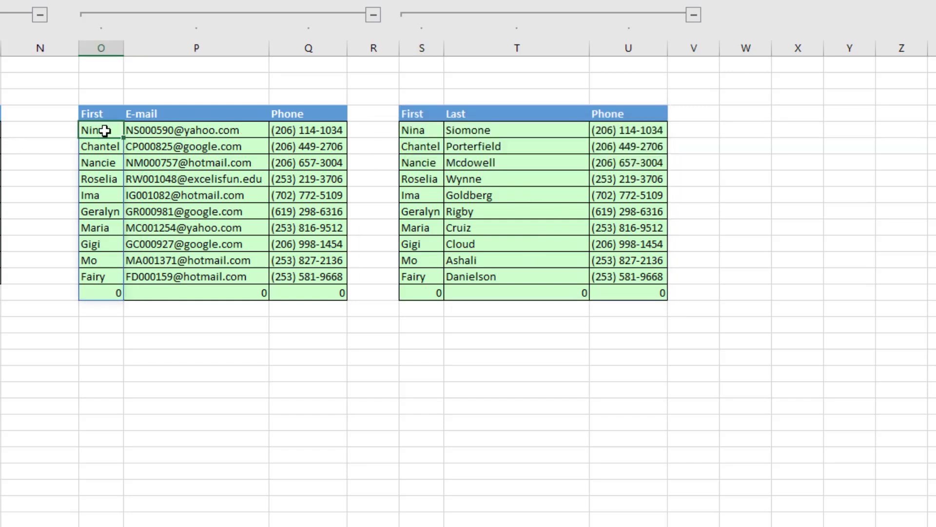
Enter =INDEX(Employee,,XMATCH(O4:Q4,Employee[#Headers])), then =LEFT(T5#) for last-name initials
text(=INDEX(Employee,,XMATCH(O4,Employee[#Headers])))
click(745, 129)
text(=l)
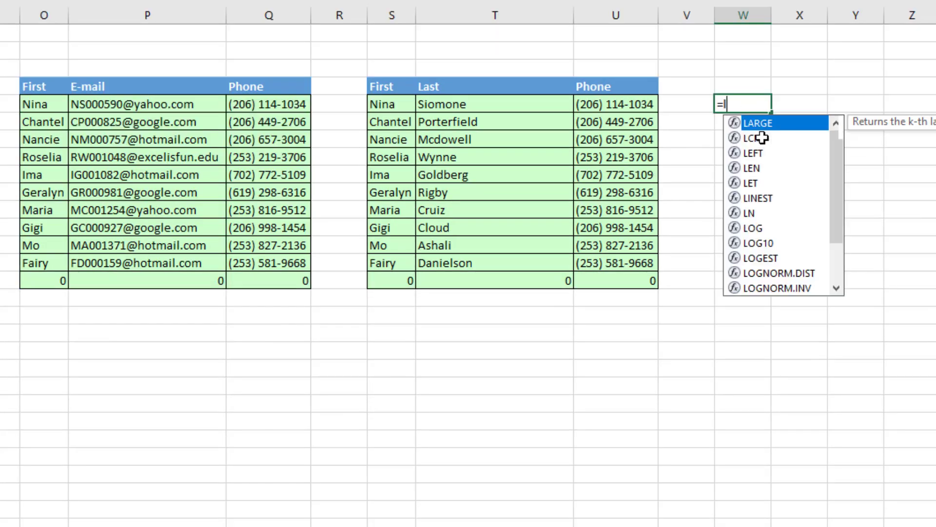
text(eft)
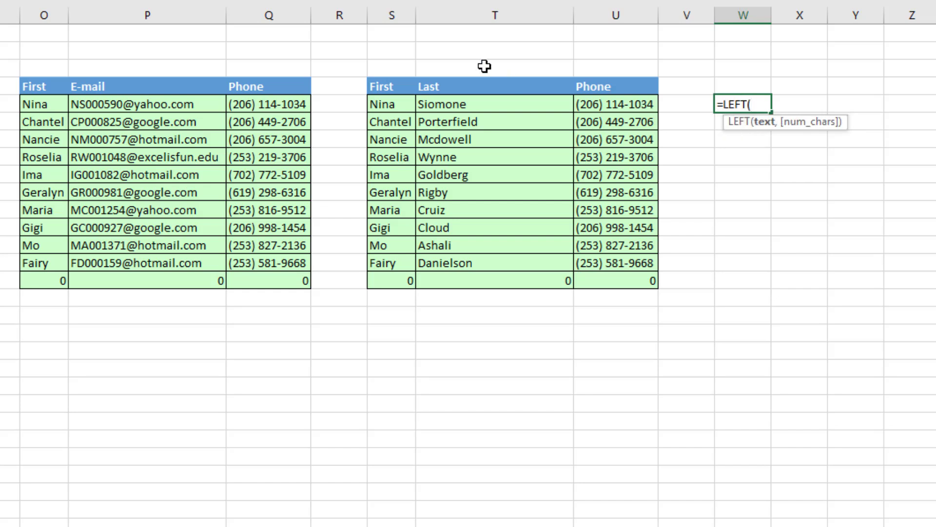
mouse_move(670, 236)
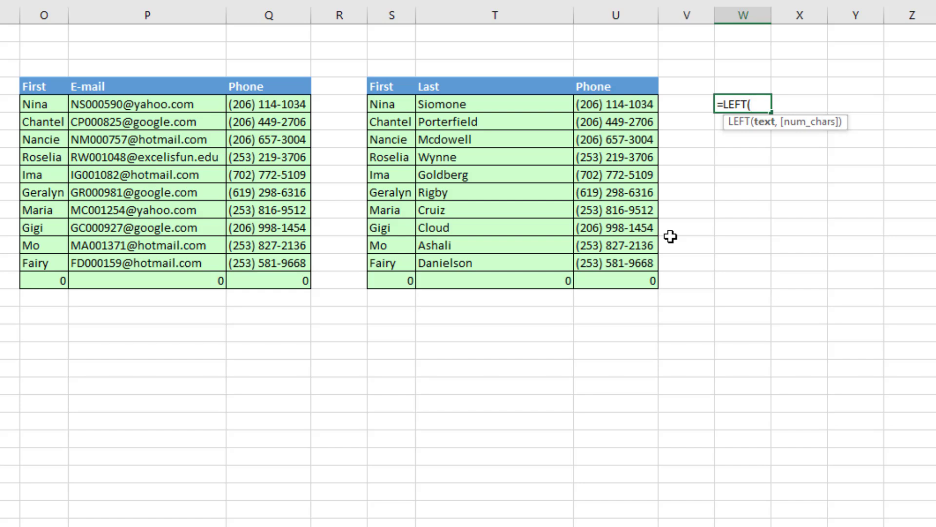
mouse_move(468, 109)
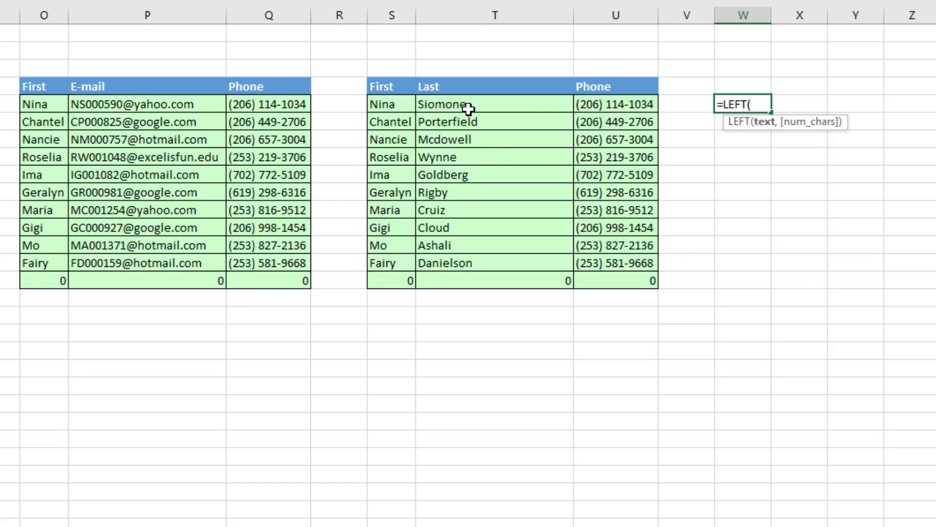
click(469, 105)
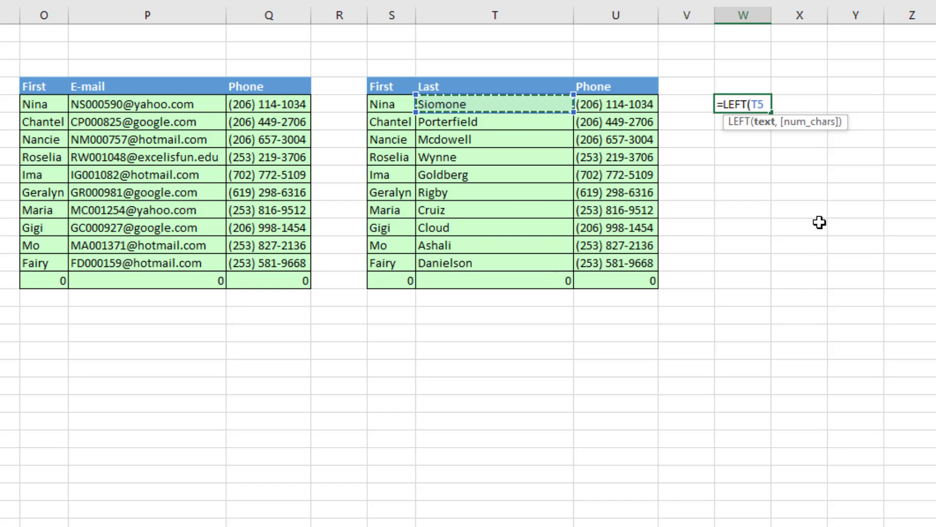
text(#)
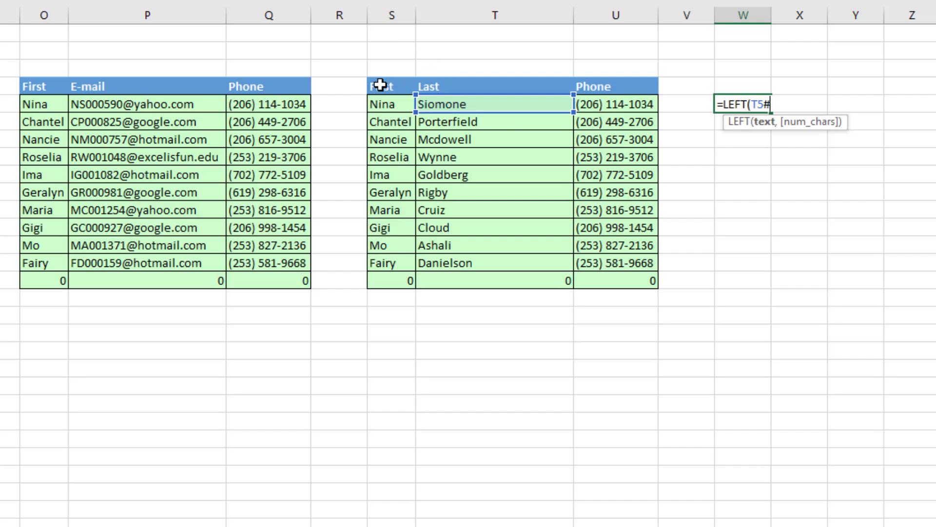
mouse_move(878, 151)
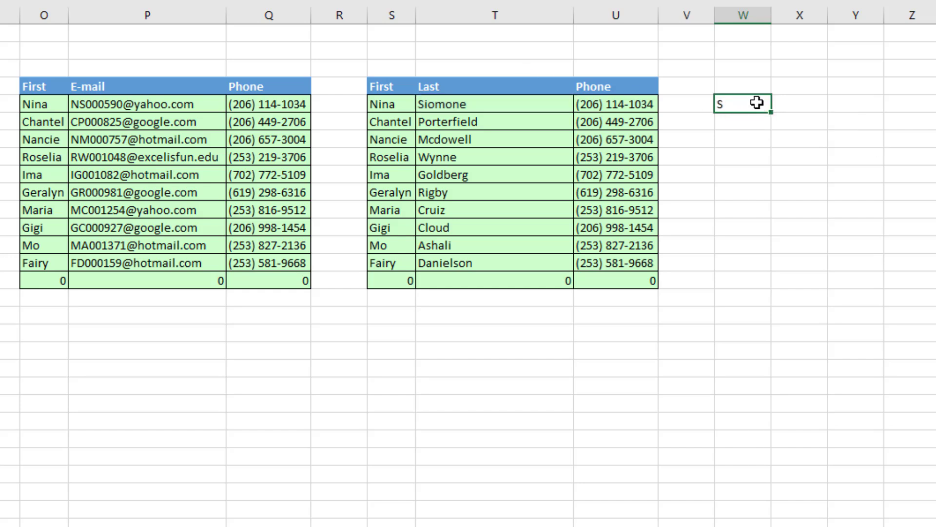
drag(742, 103, 742, 279)
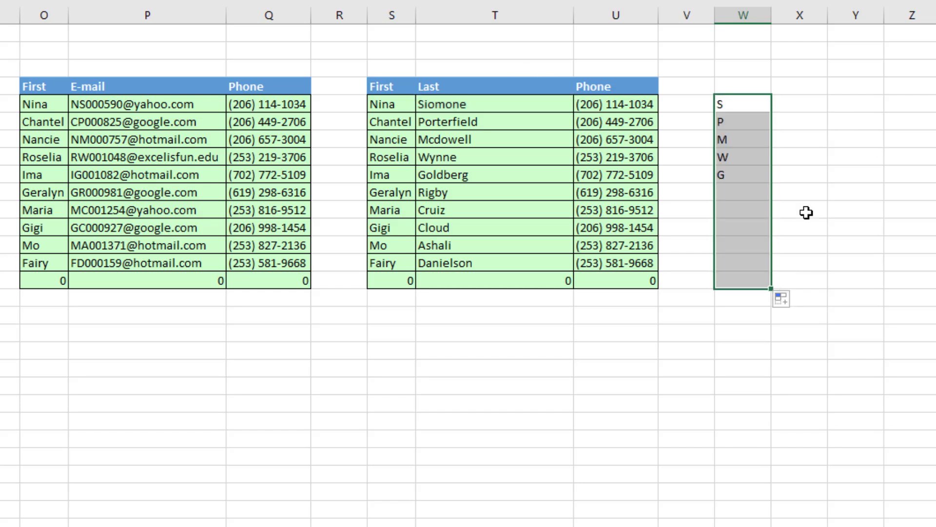
Enter a second =LEFT(P5#) on the spilled E-mail column, which returns 0 for now
text(=left)
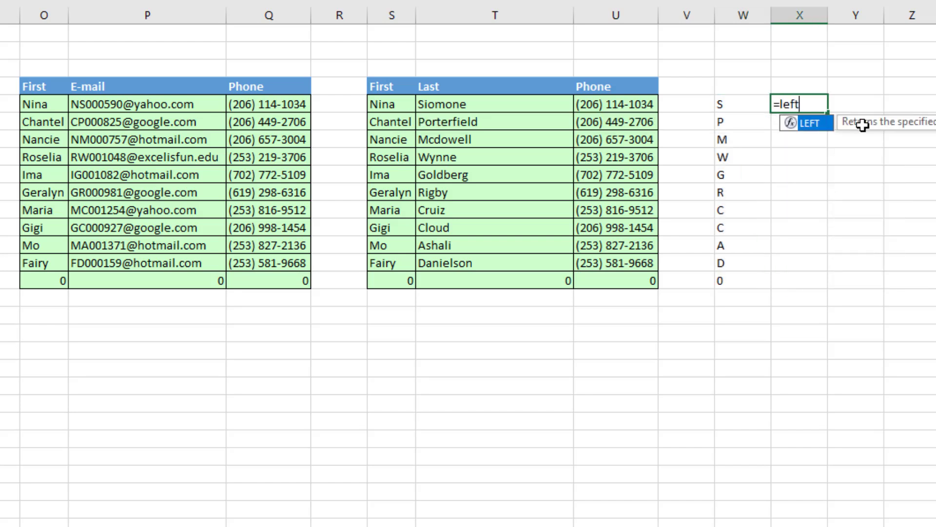
click(147, 104)
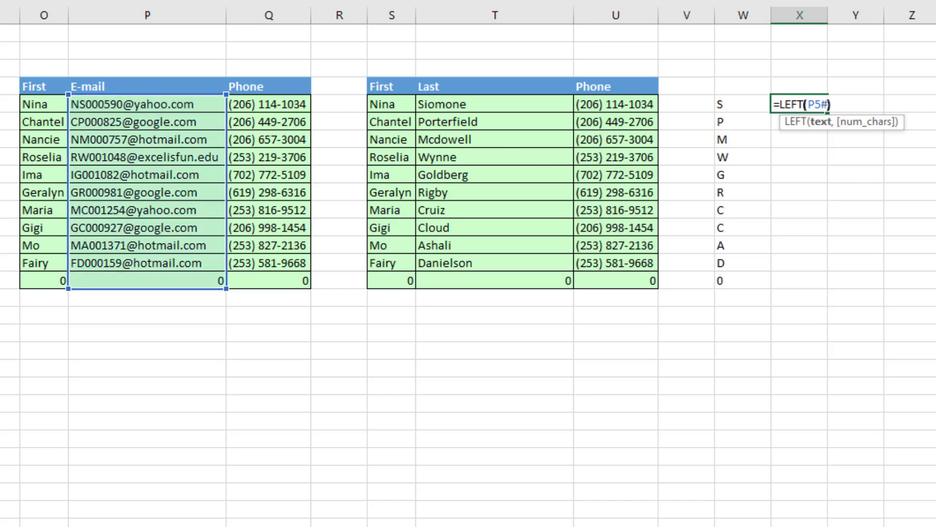
key(Enter)
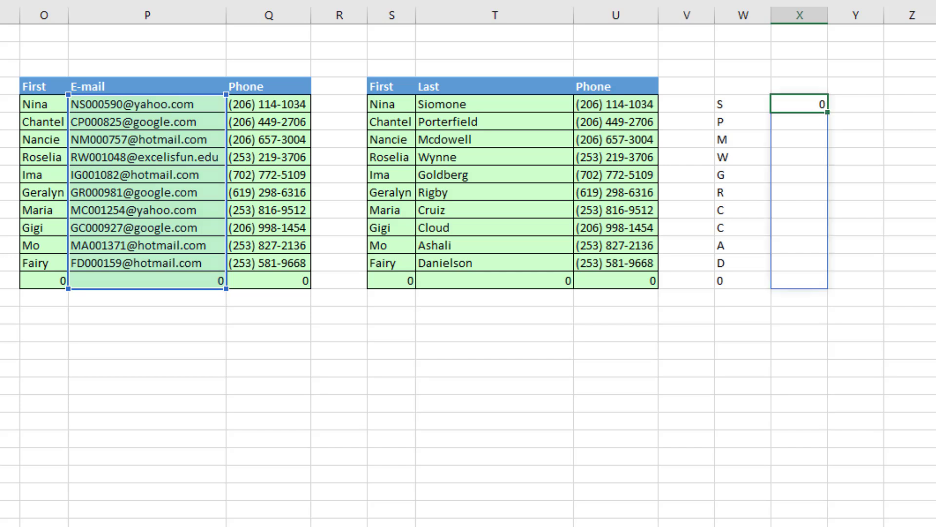